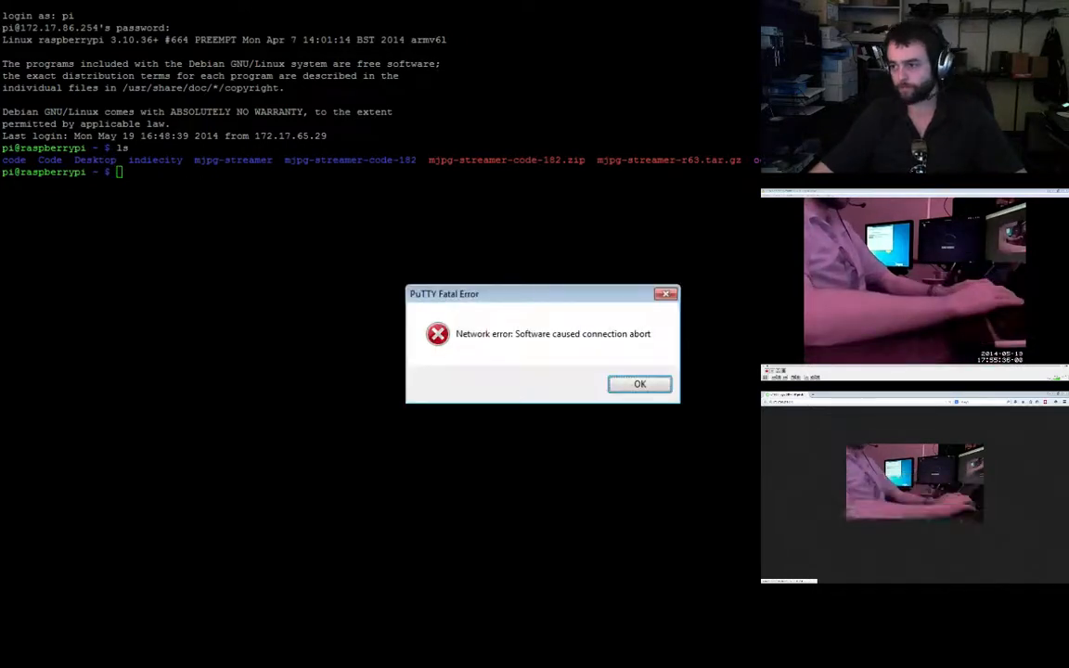
Dismiss the connection-aborted error, log back in as pi, and begin a sudo nano command
click(639, 384)
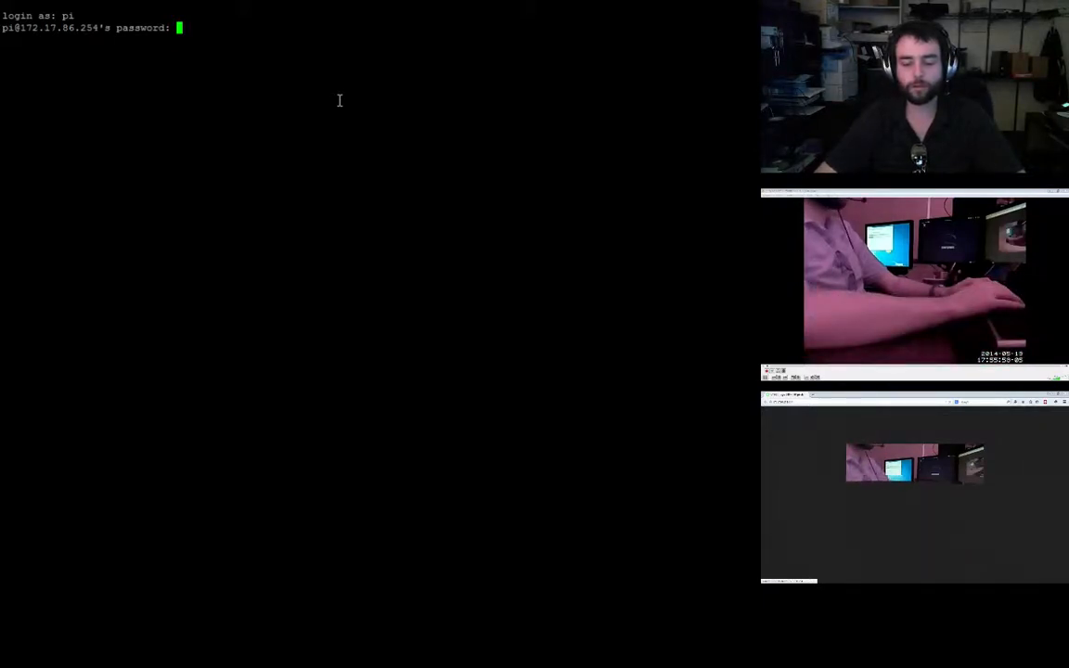
key(Return)
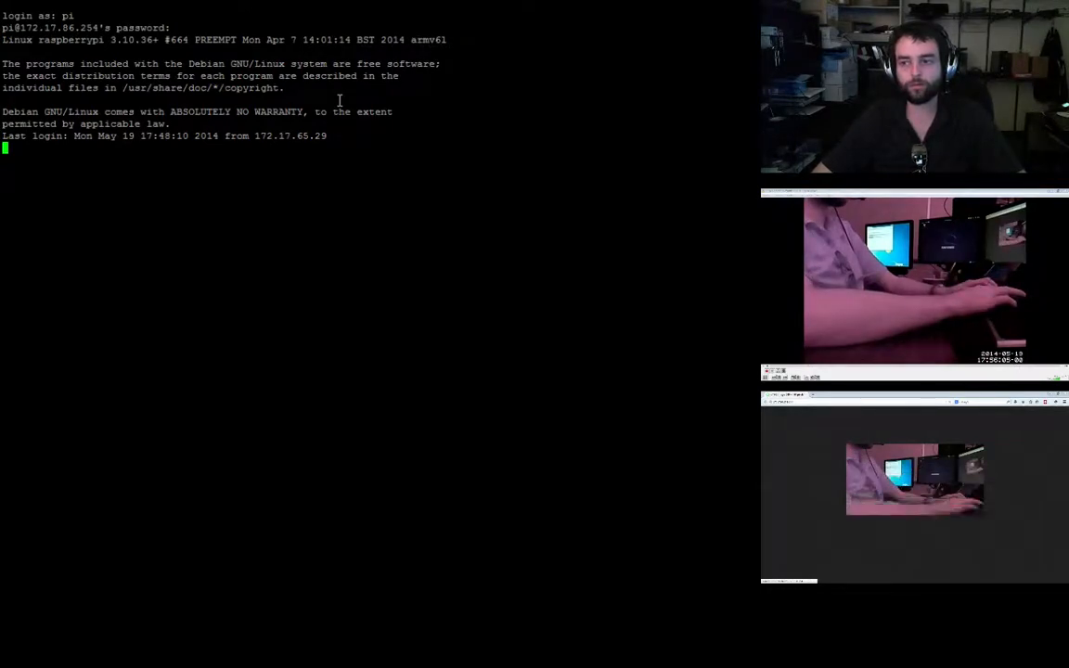
key(Return)
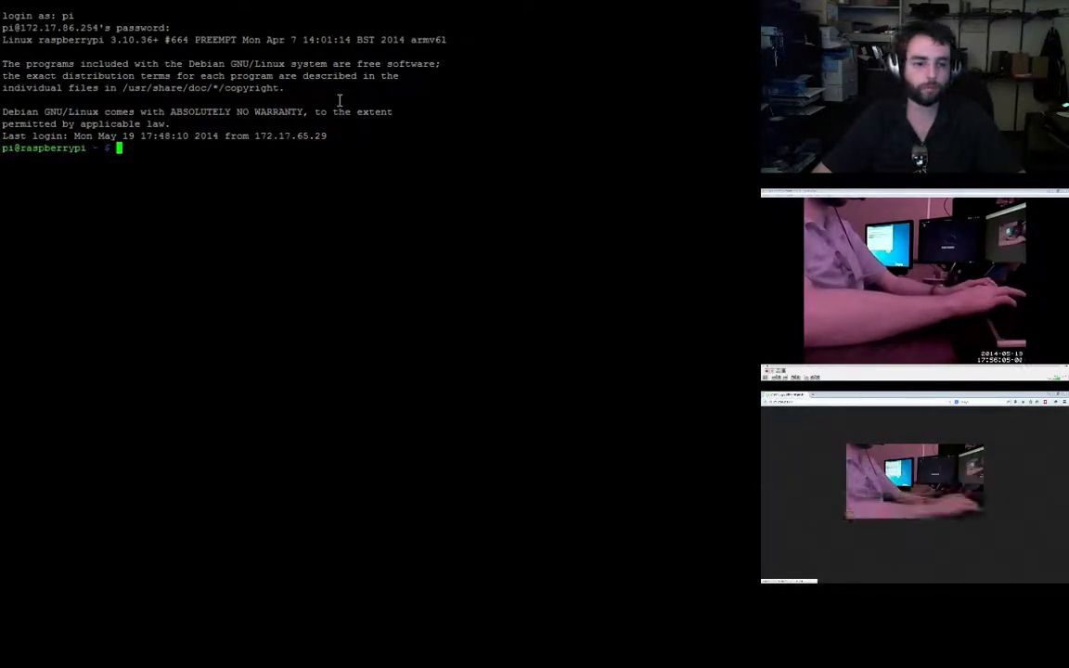
text(sudo nano /etc/)
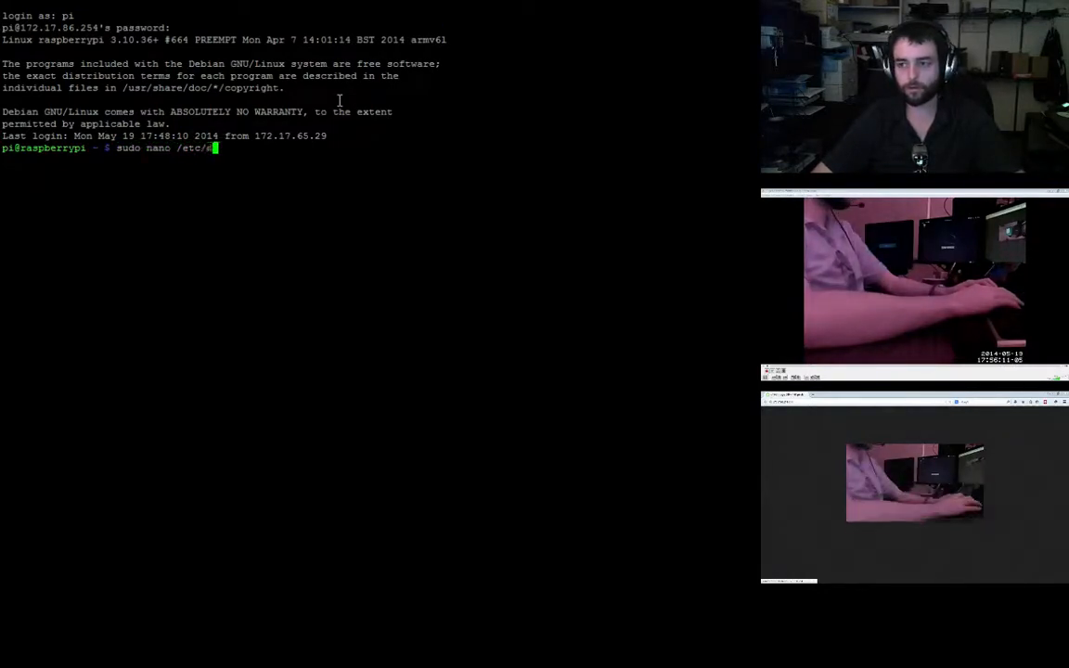
Open /etc/network/interfaces in nano and highlight the wpa_supplicant configuration path on the wpa-roam line
text(network/i)
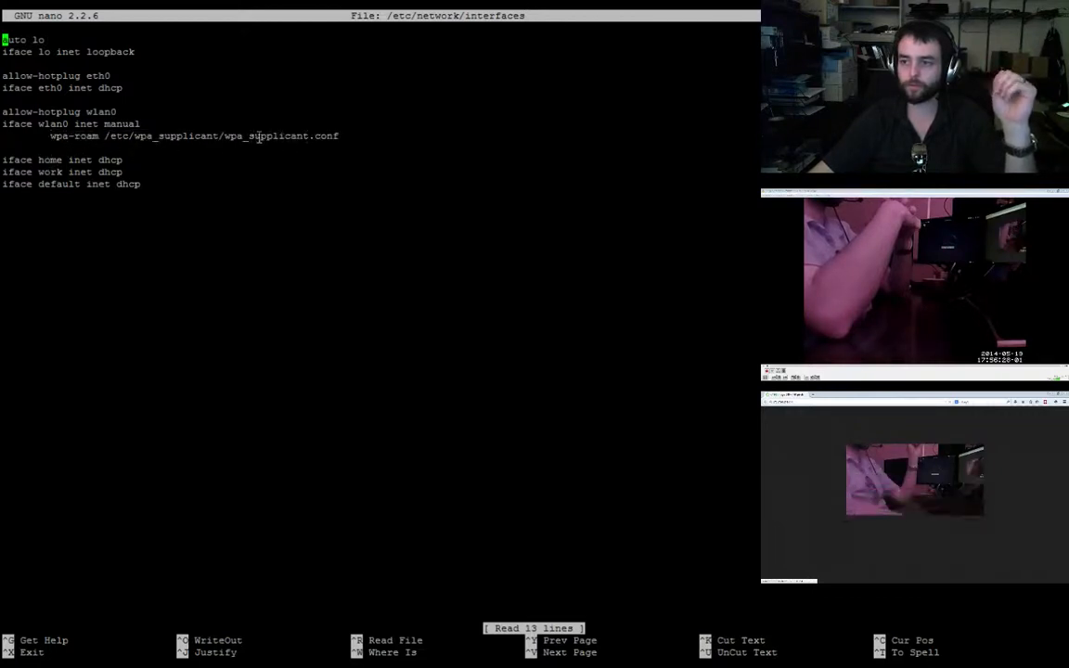
double_click(277, 136)
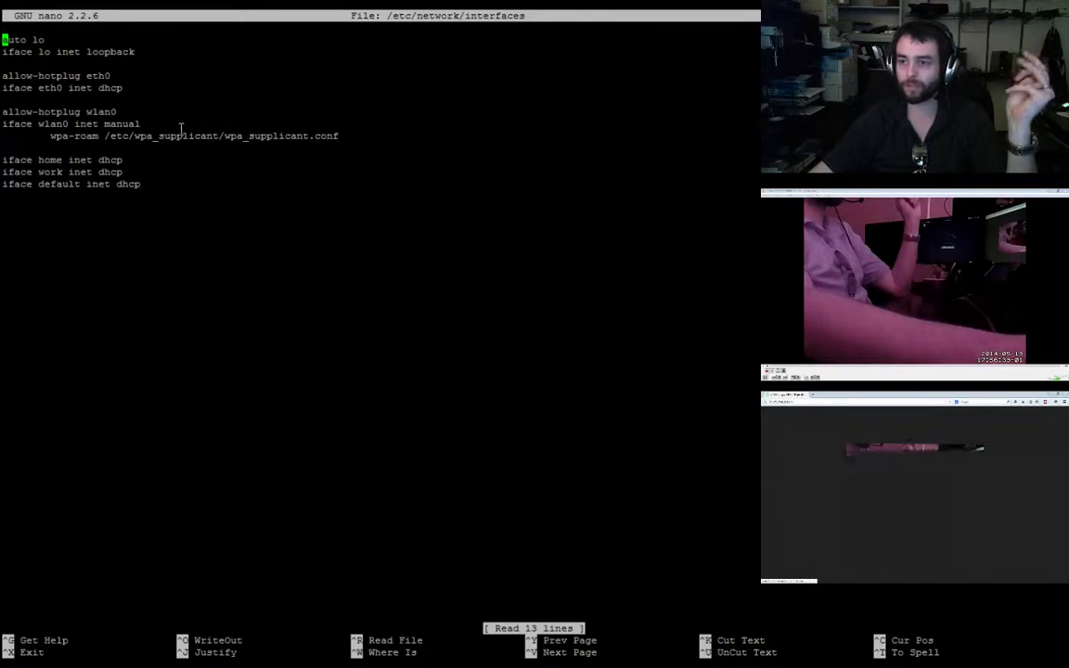
mouse_move(249, 137)
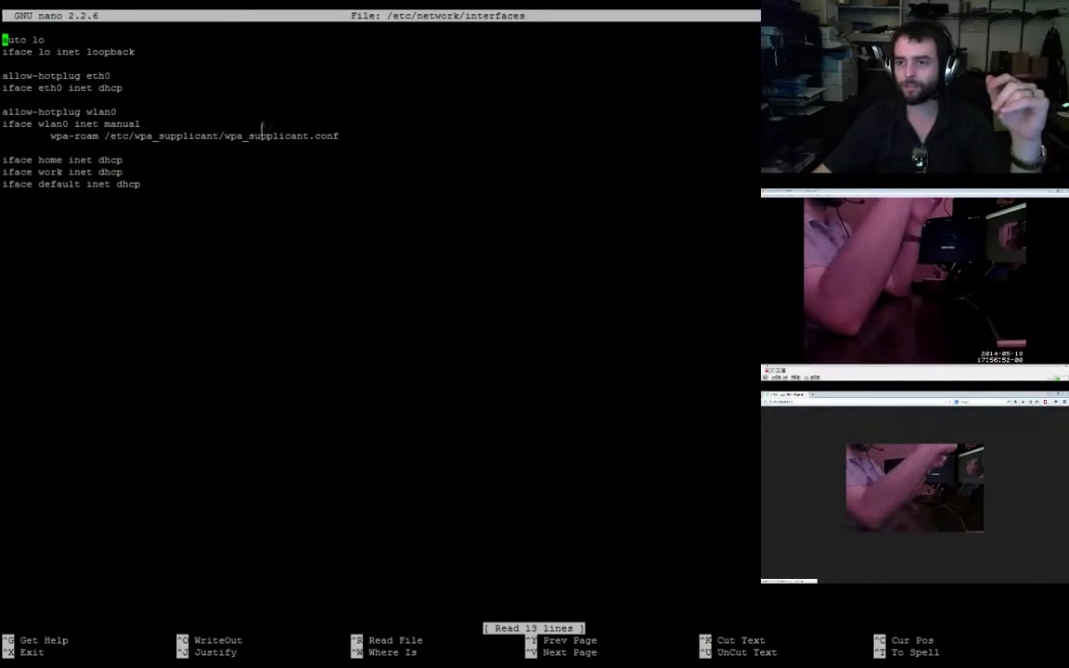
double_click(287, 136)
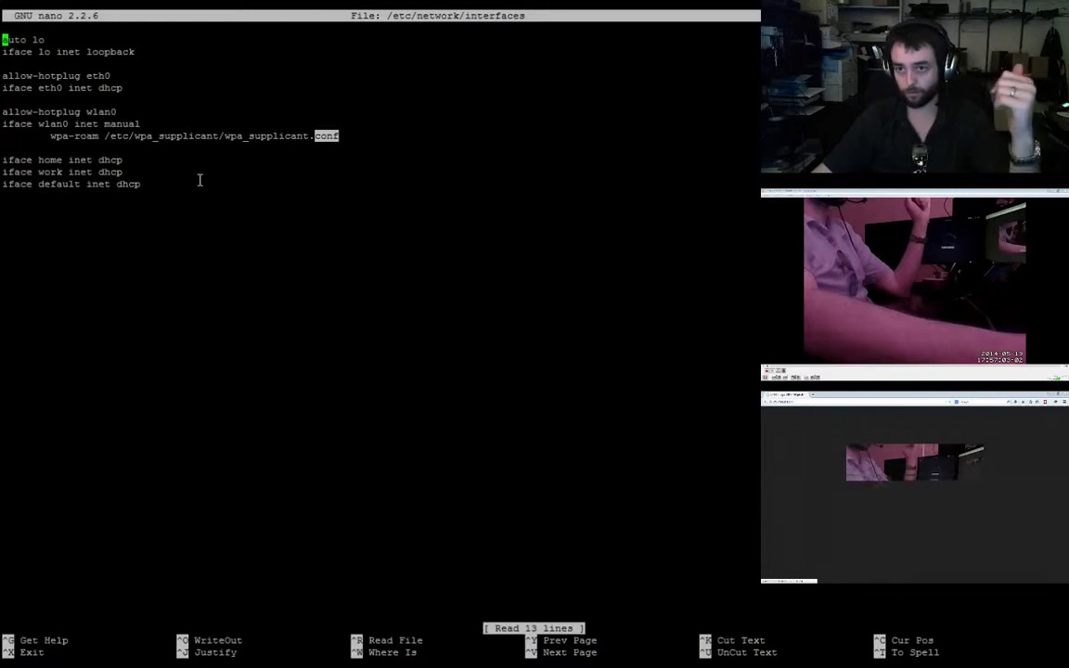
mouse_move(190, 208)
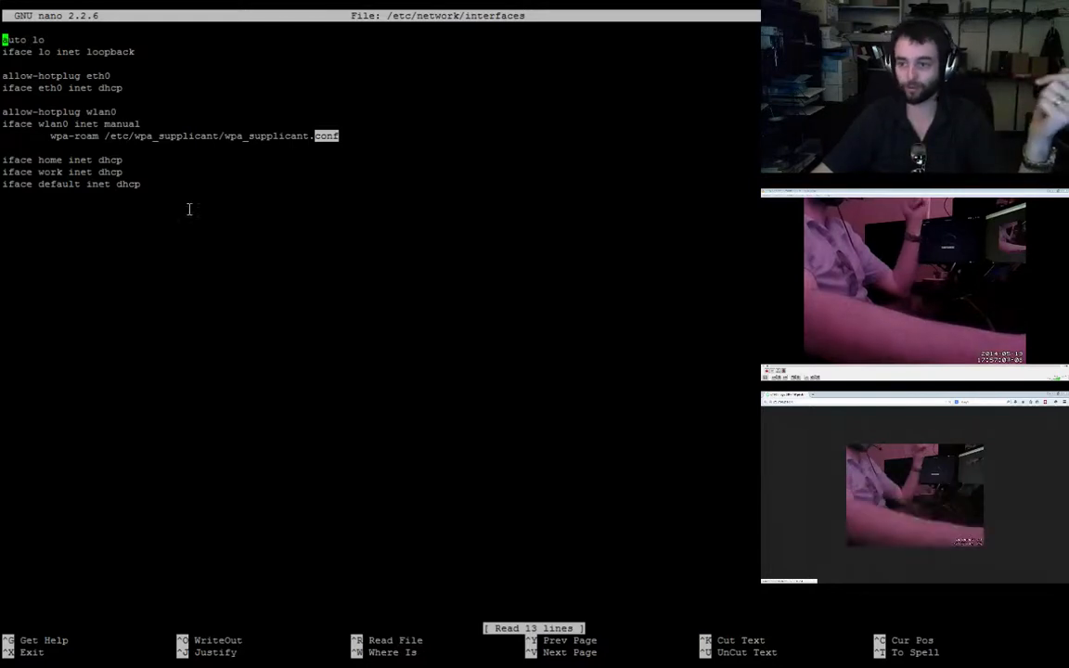
mouse_move(245, 202)
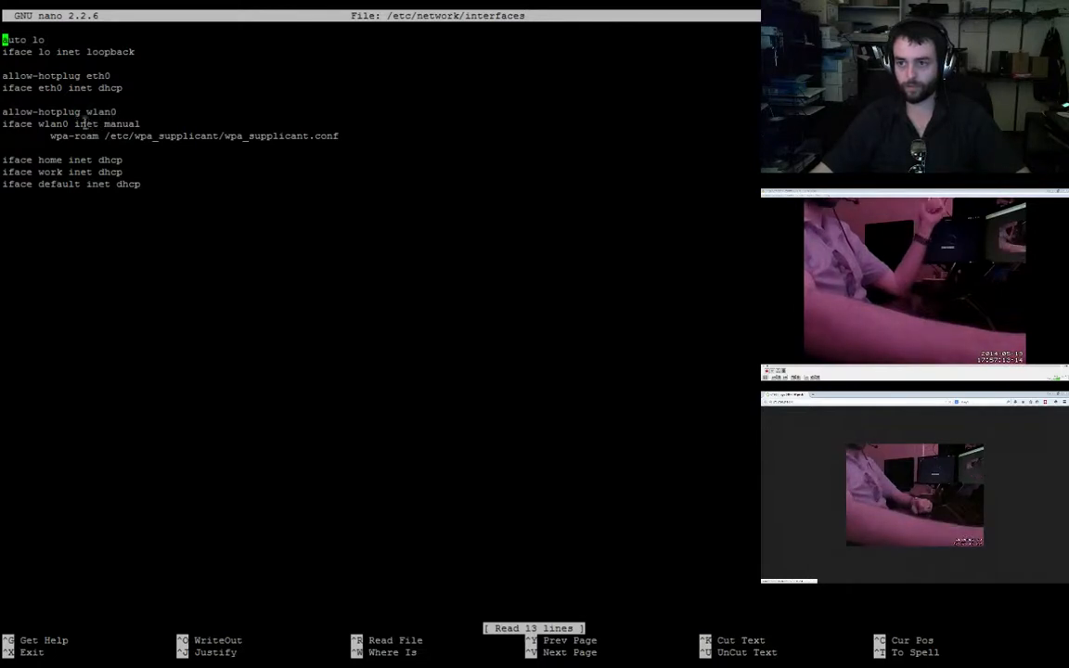
double_click(119, 122)
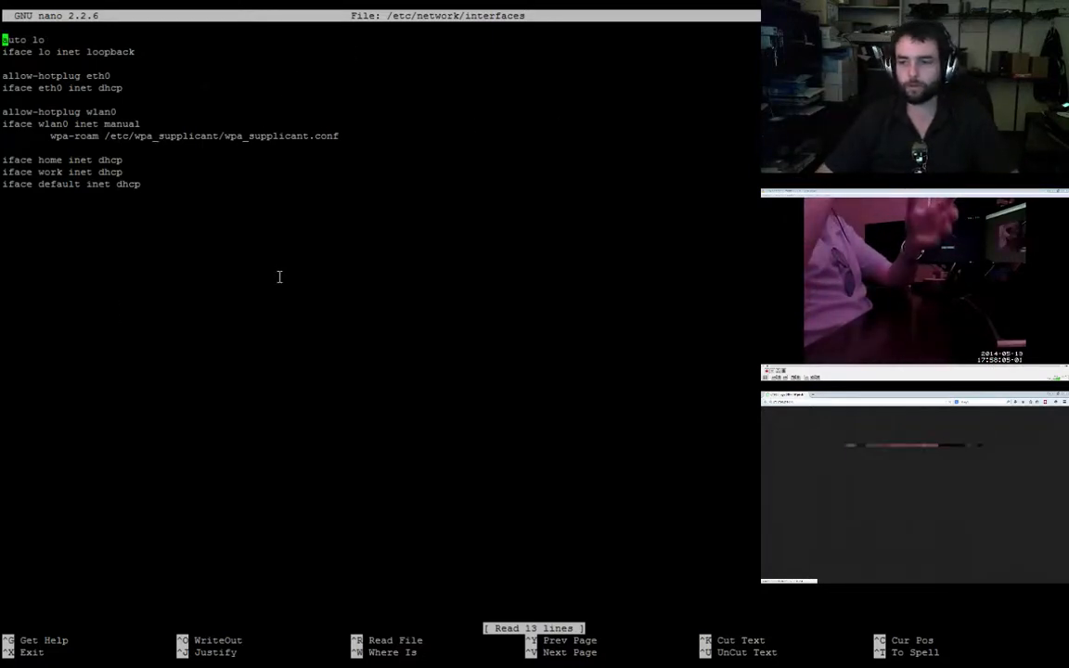
Exit the interfaces file and run sudo nano motion.cof from the shell
key(ctrl+x)
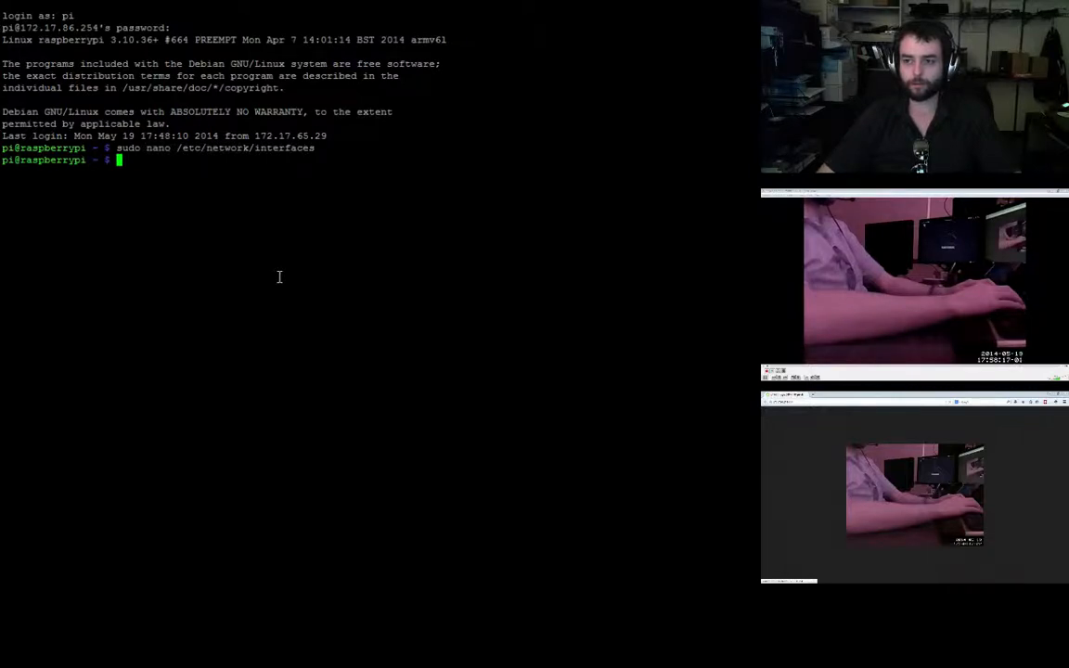
text(sudo nano)
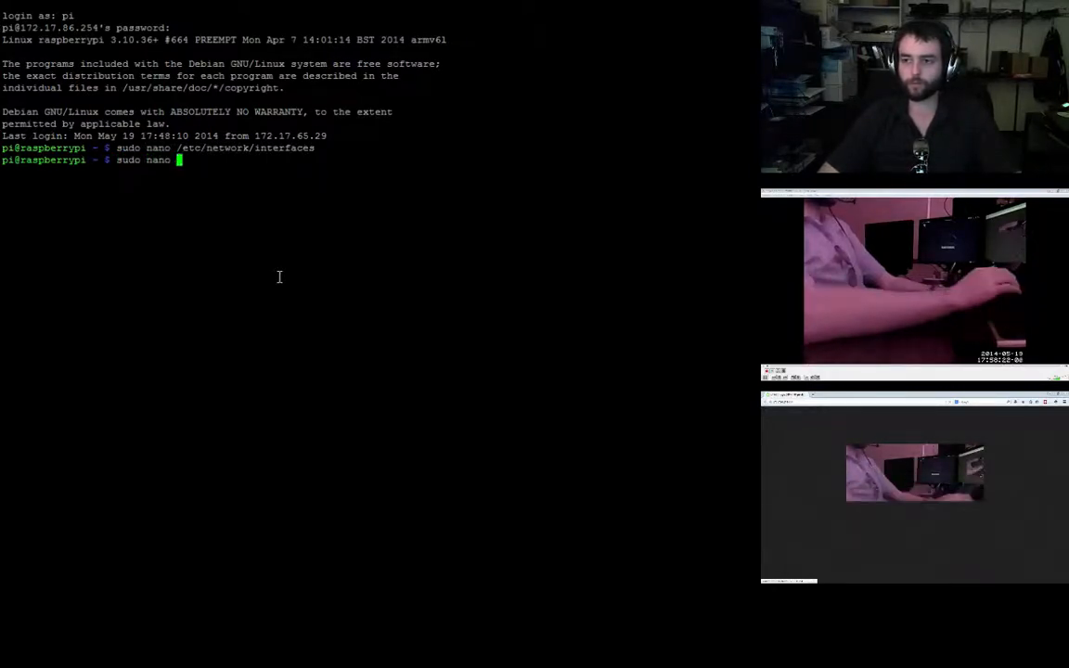
text(motion)
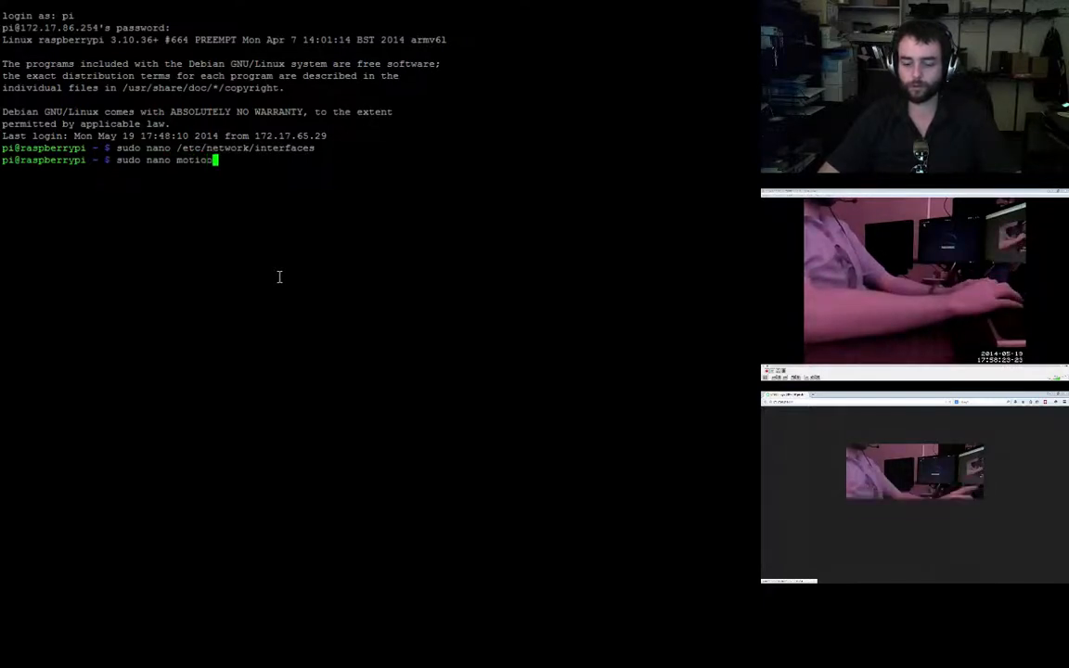
key(Return)
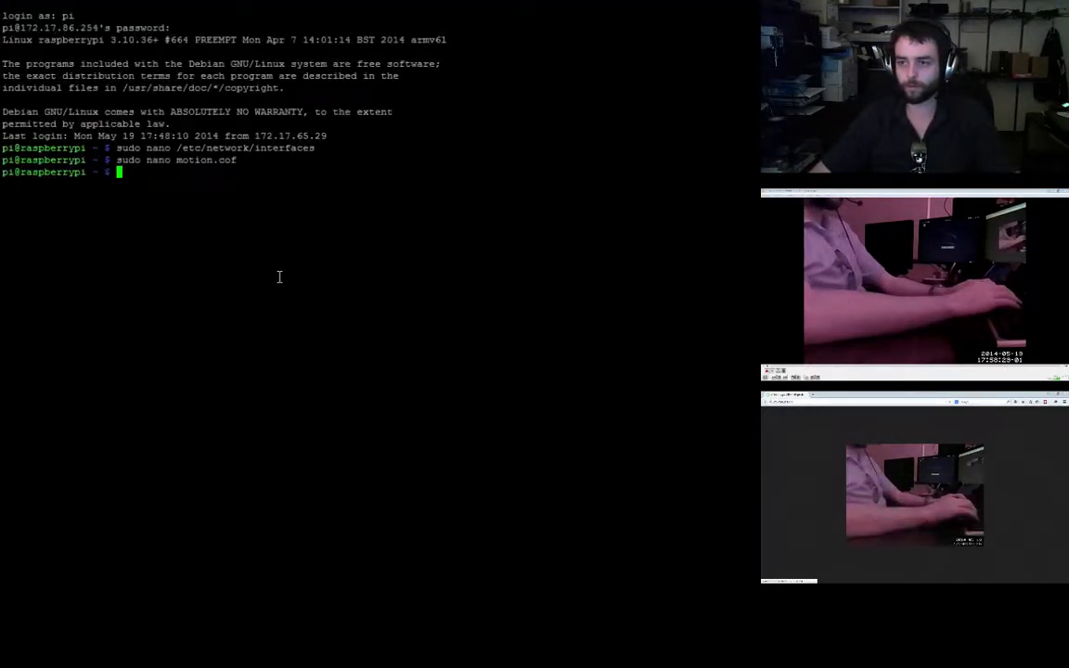
Correct the path to /etc/motion.cof, which opens as an empty new file, then leave it
text(sudo nano motion.cof)
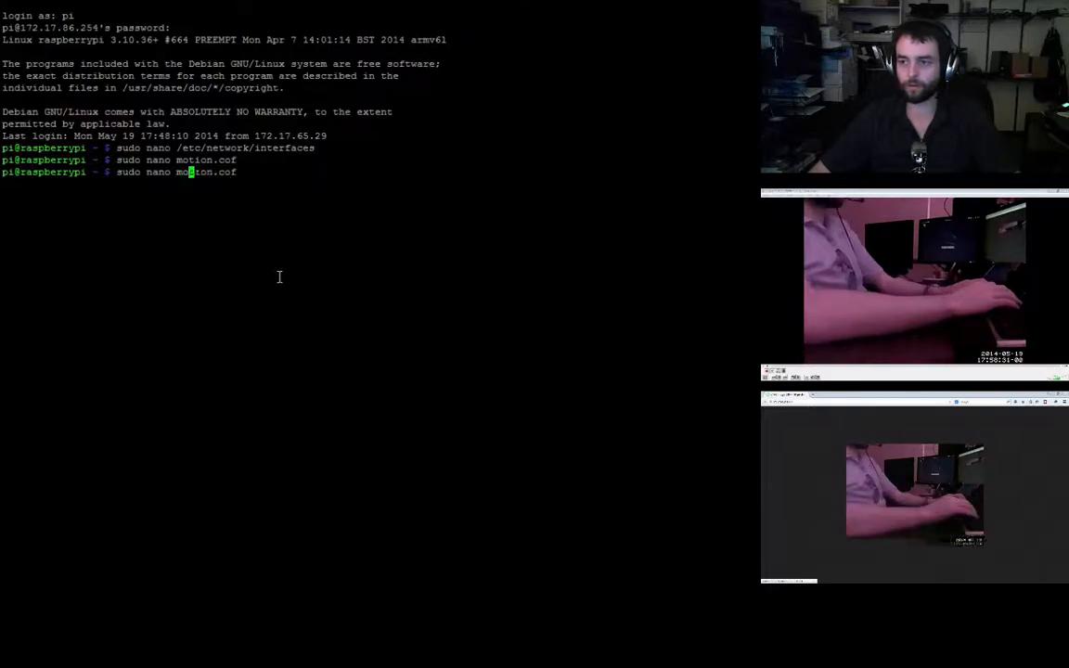
key(Left)
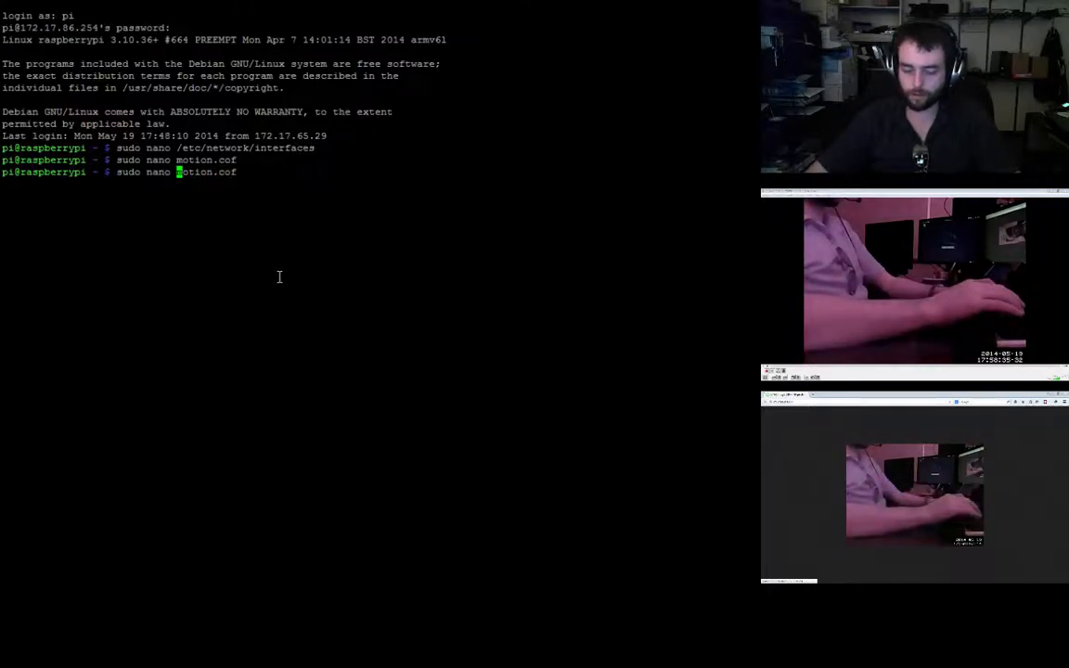
key(Return)
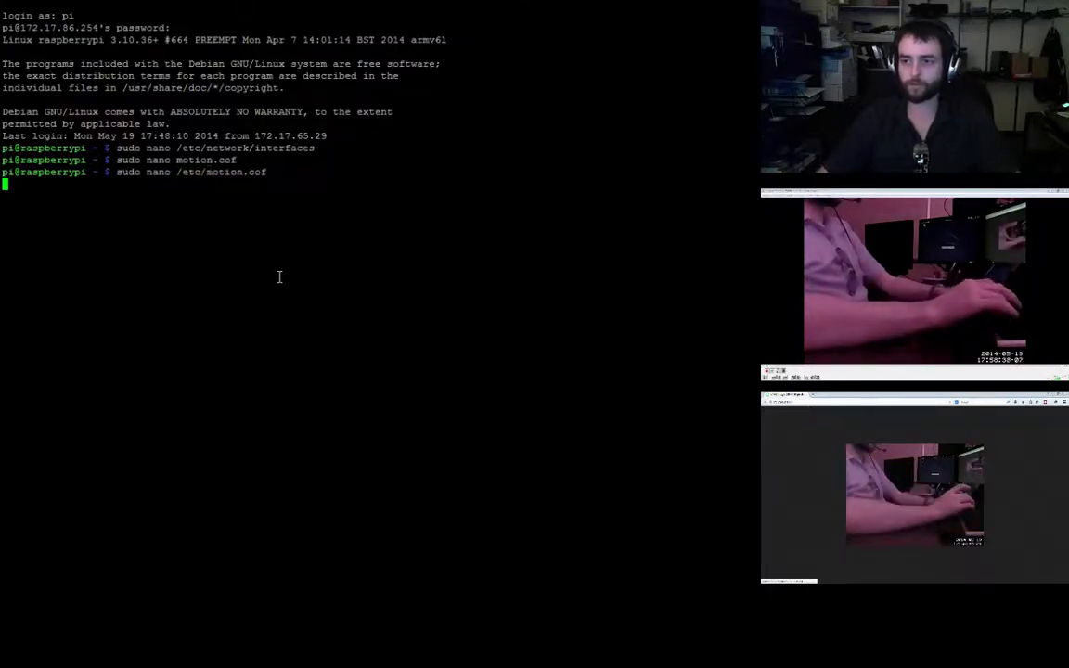
key(Return)
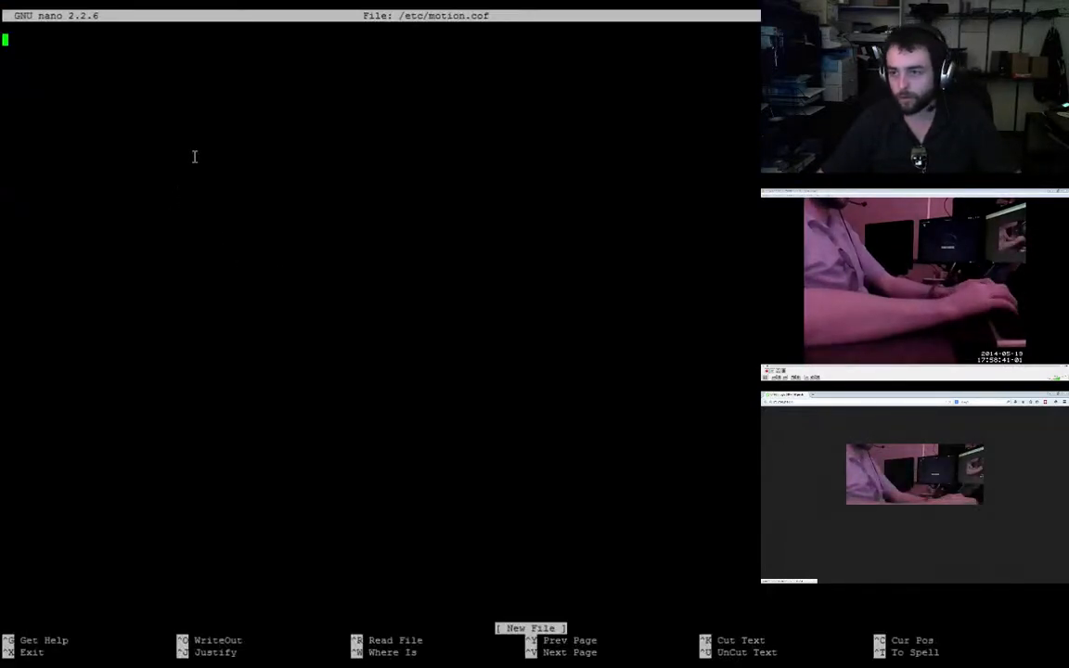
key(ctrl+x)
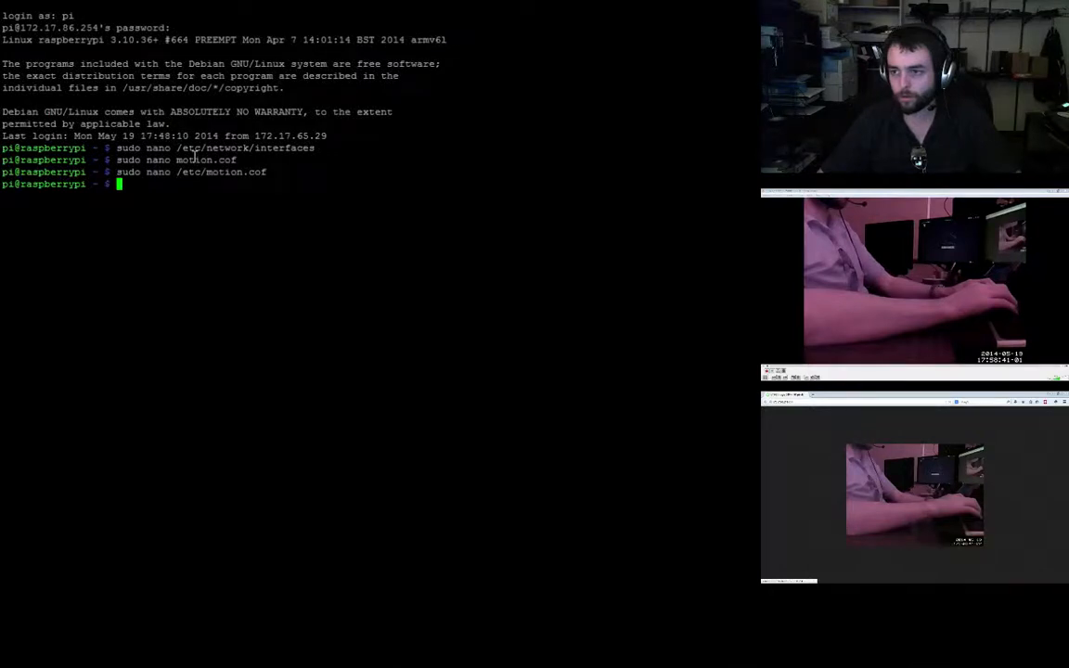
Open /etc/motion.conf in nano with the corrected file name
text(sudo nano /etc/motion.cof)
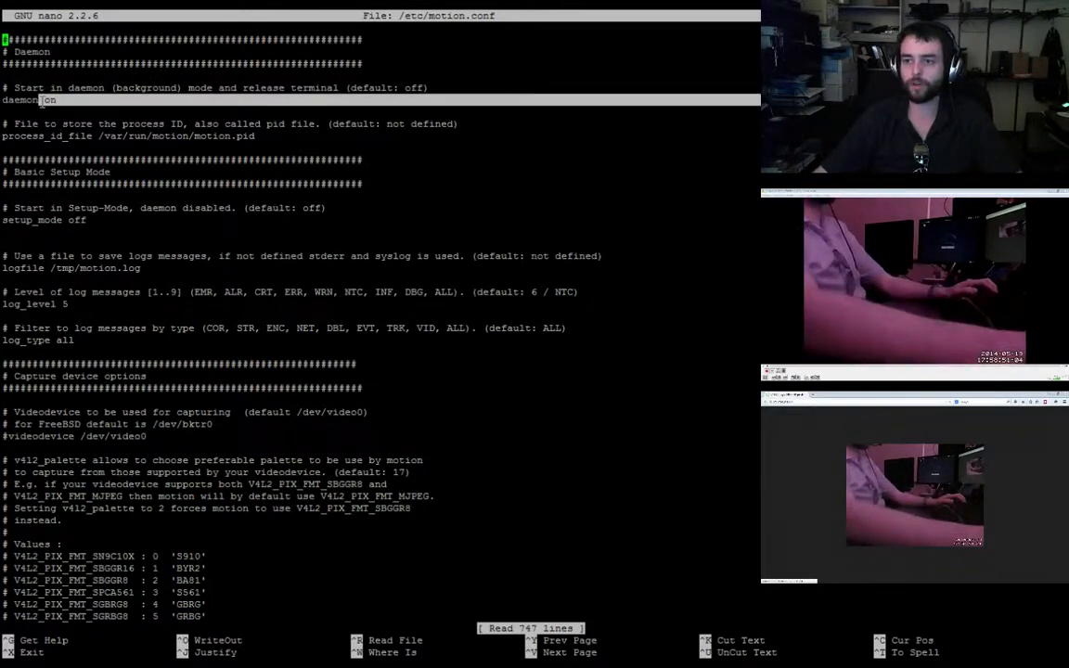
text(on)
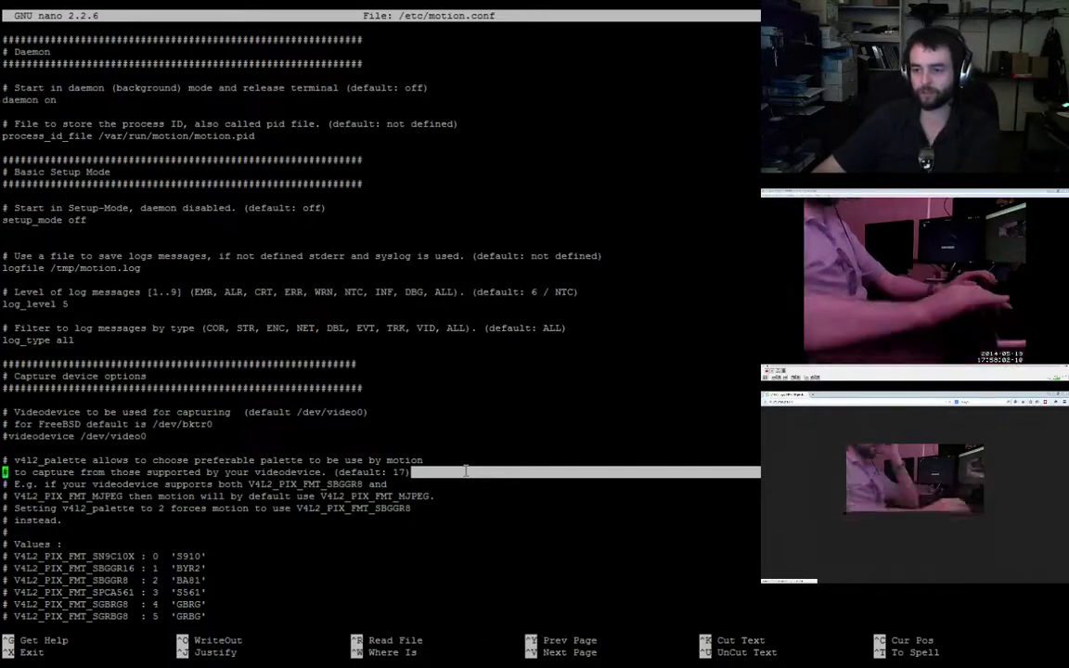
Scroll through motion.conf past the width/height and brightness settings to the ffmpeg video options
scroll(down, 3)
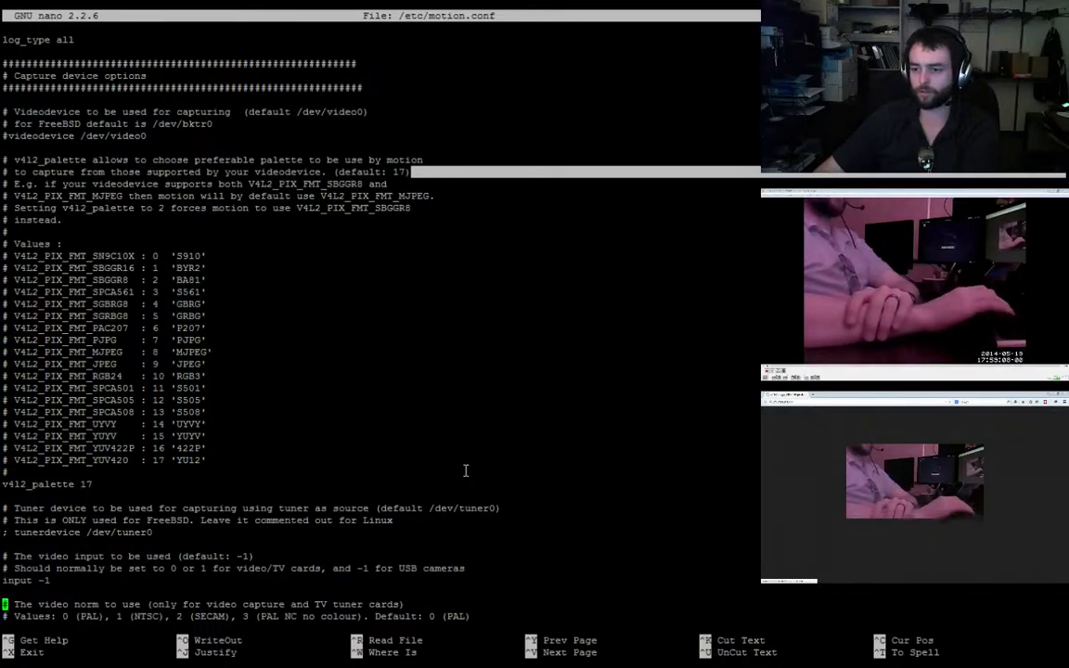
scroll(down, 3)
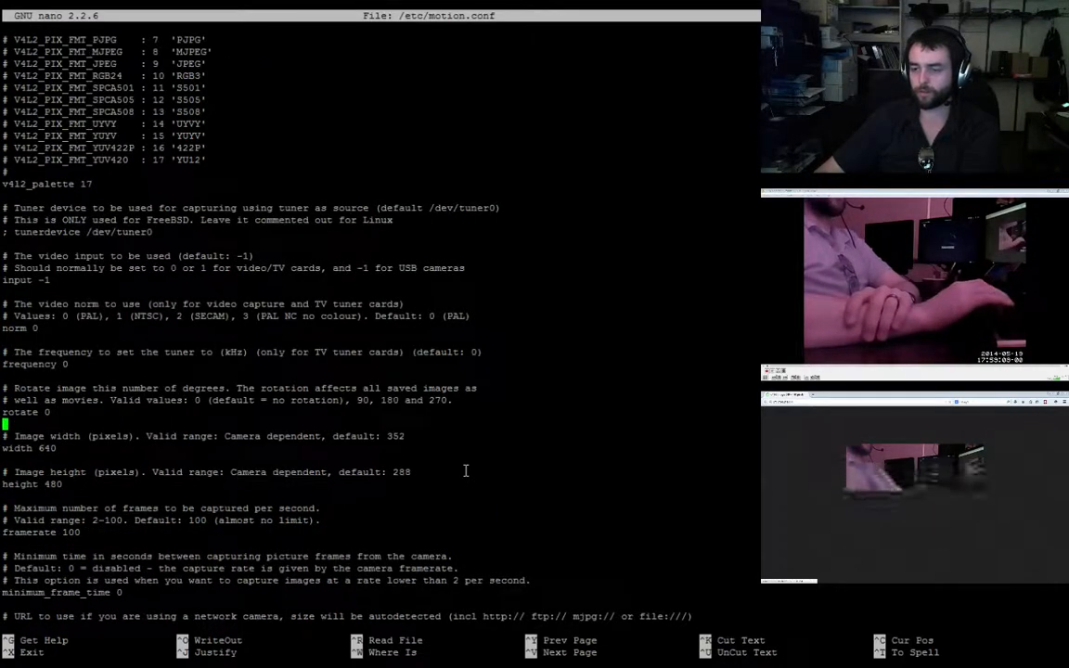
scroll(down, 3)
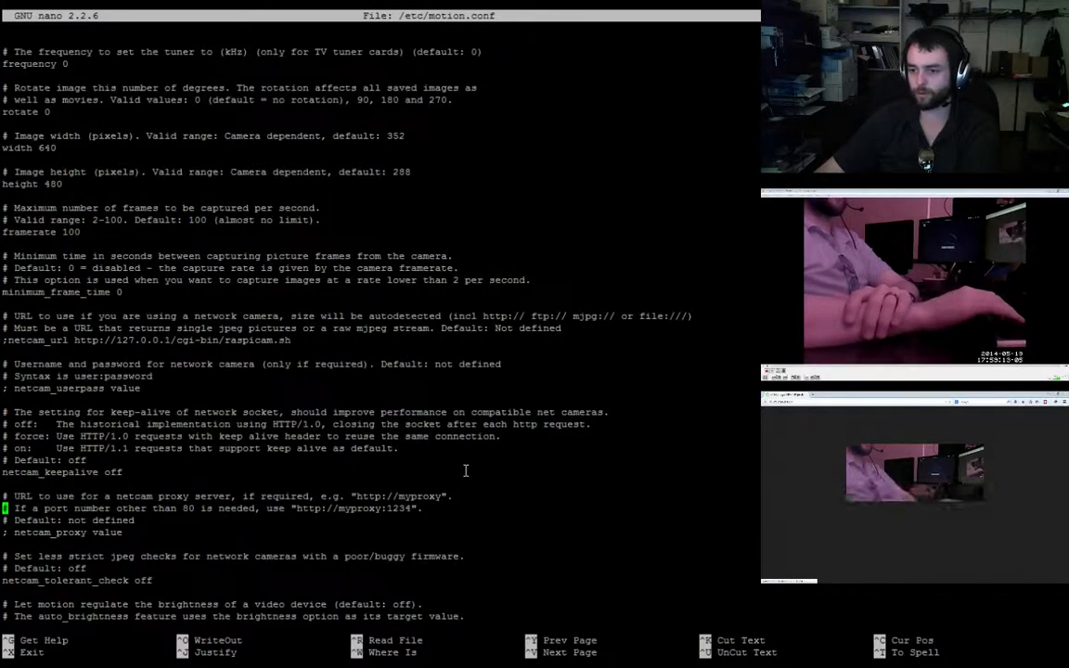
scroll(down, 3)
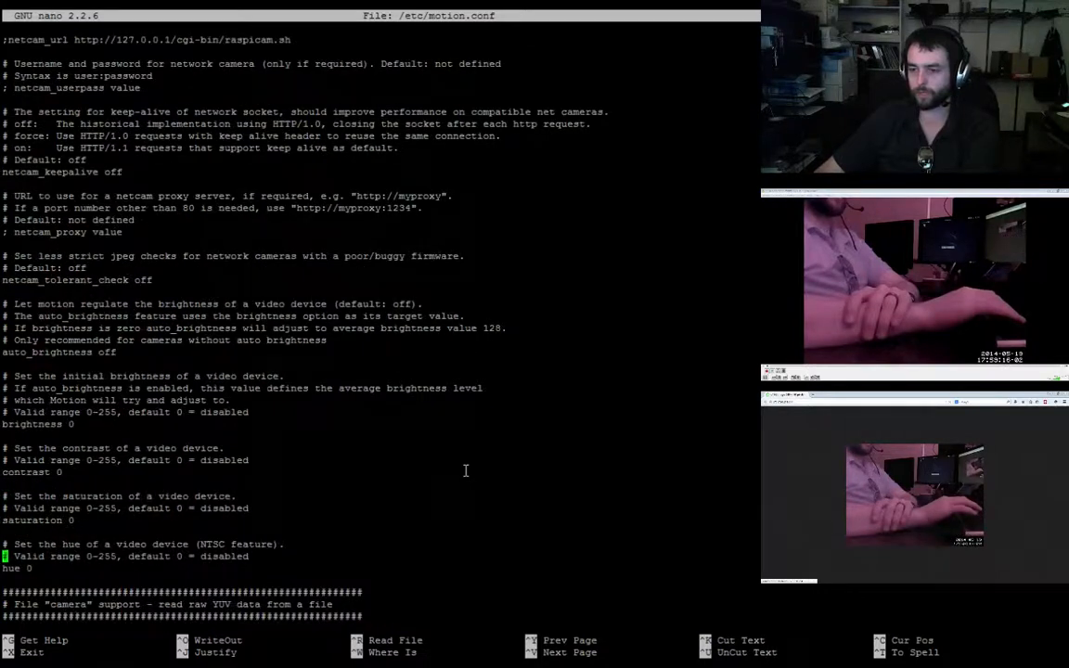
scroll(down, 3)
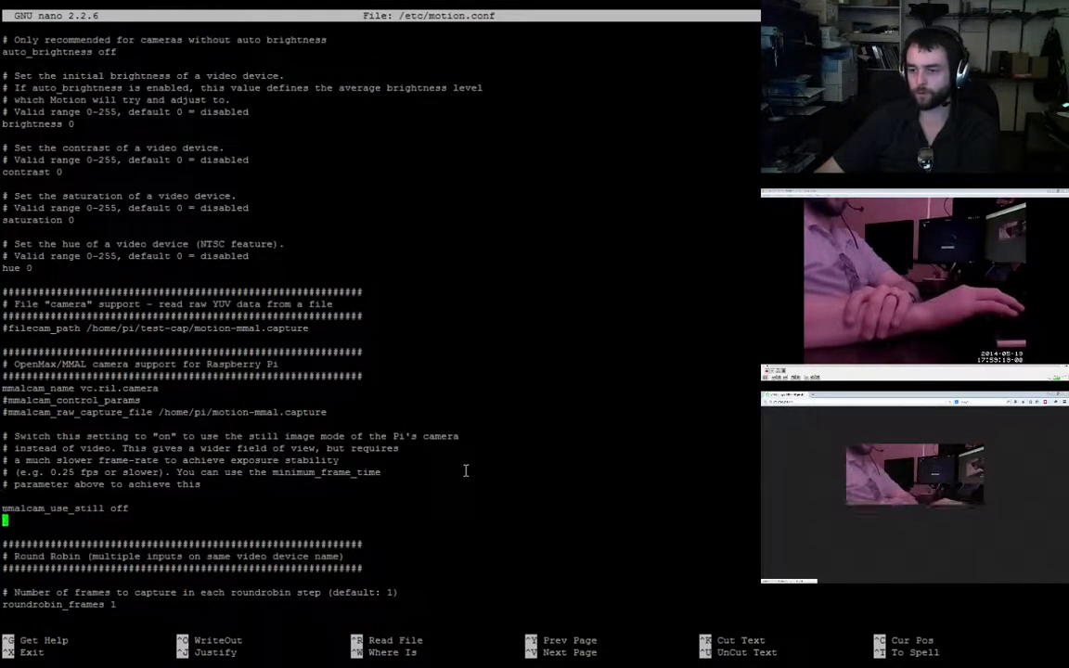
scroll(down, 3)
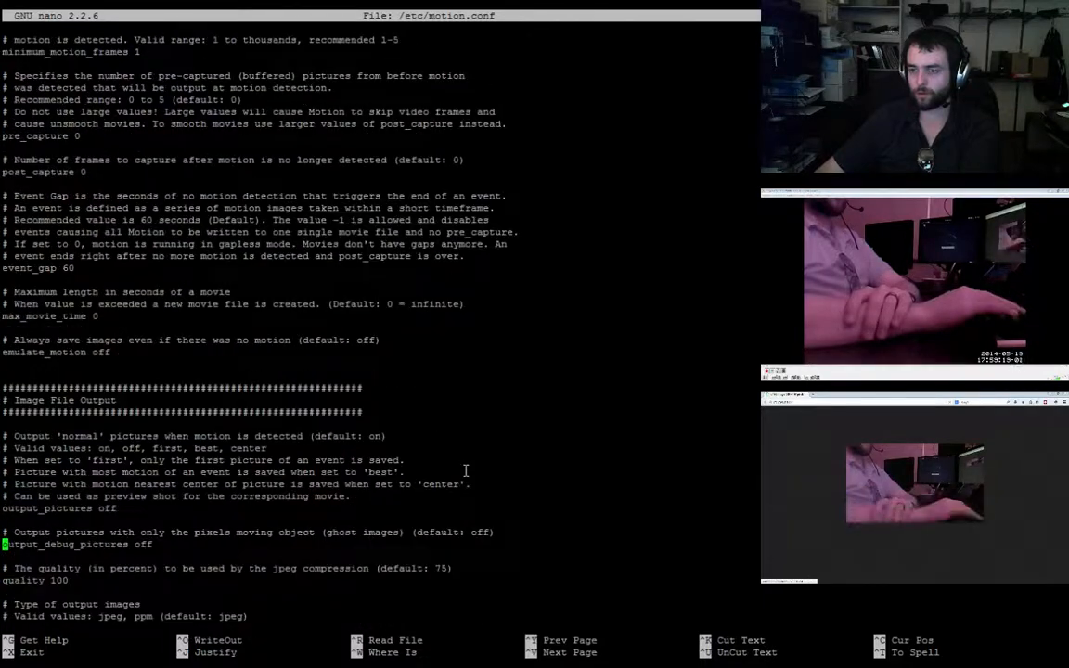
scroll(down, 3)
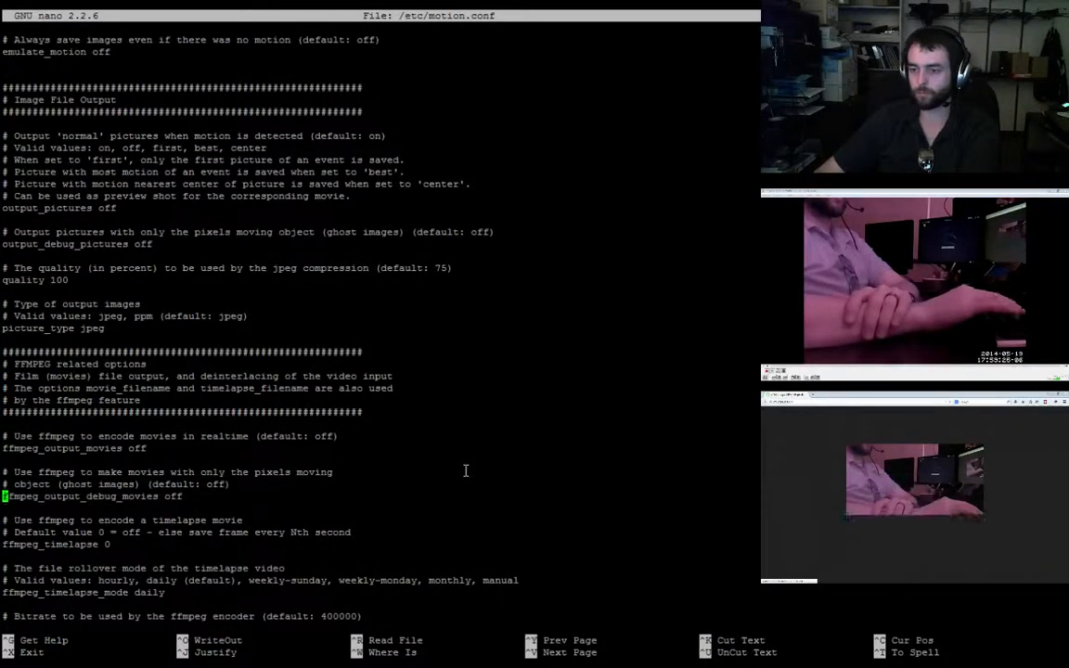
scroll(down, 3)
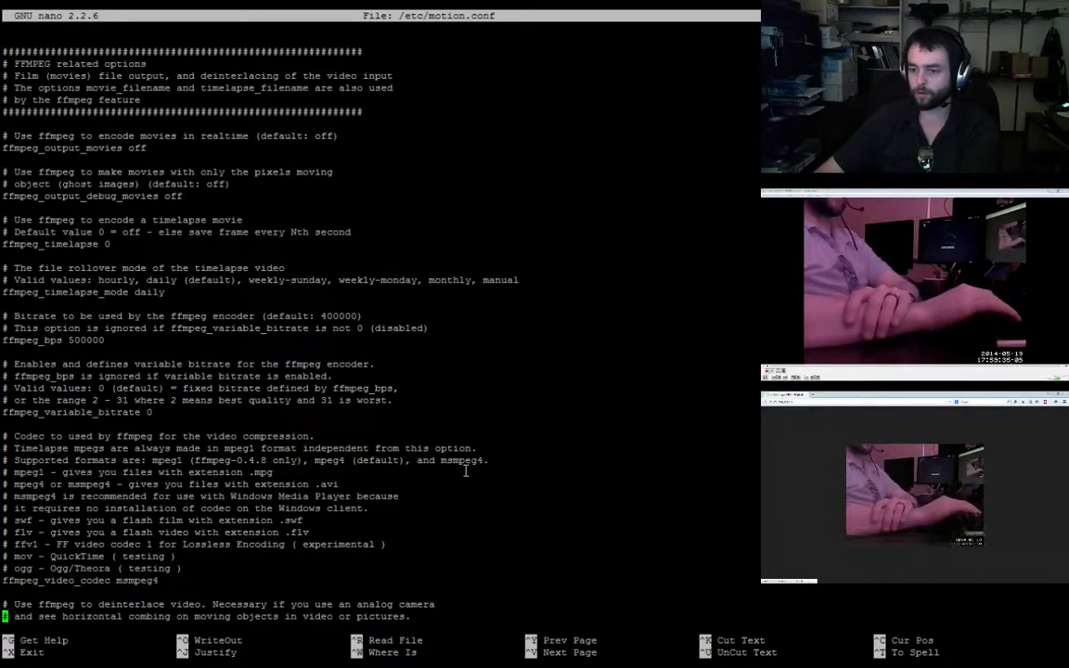
Scroll on past the text overlay and target_dir/filename settings to the Global Network Options section
scroll(down, 3)
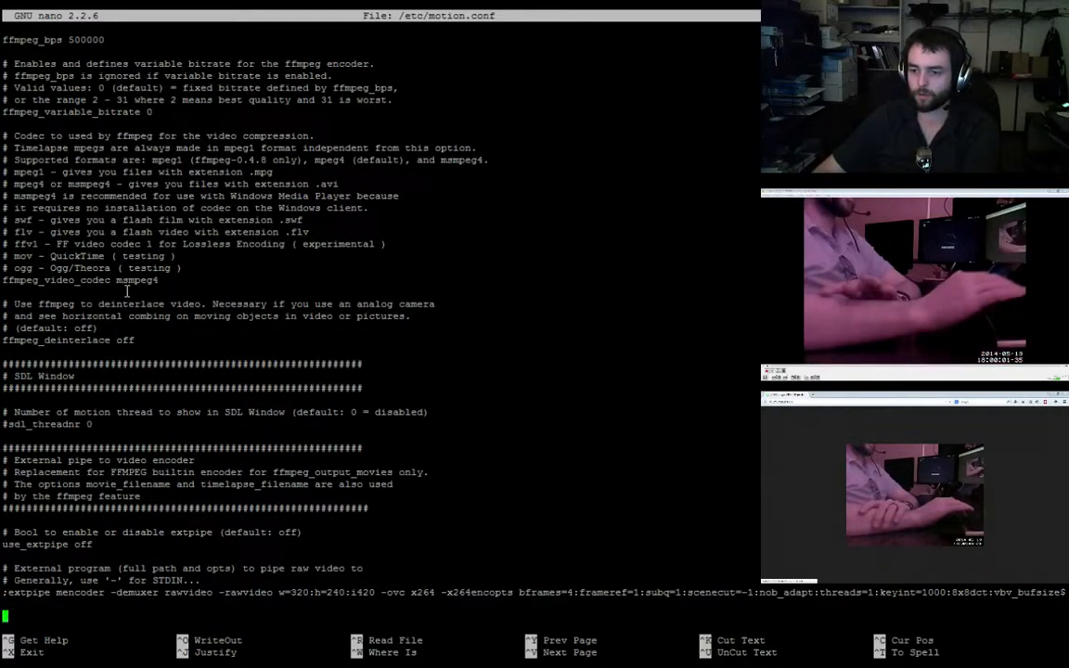
scroll(down, 3)
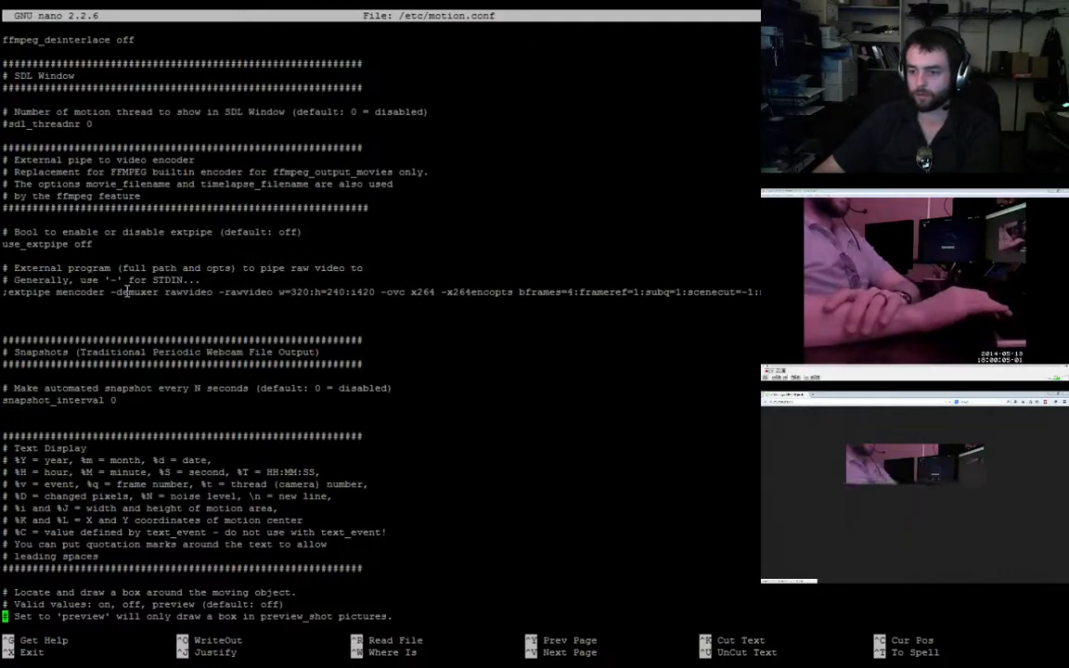
scroll(down, 3)
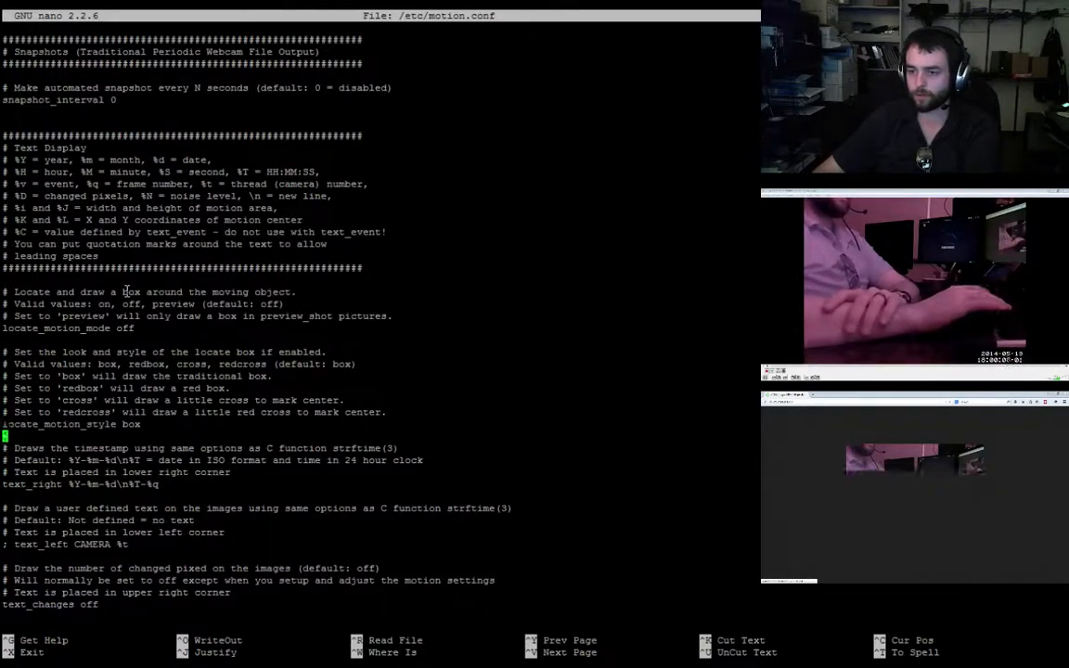
scroll(down, 3)
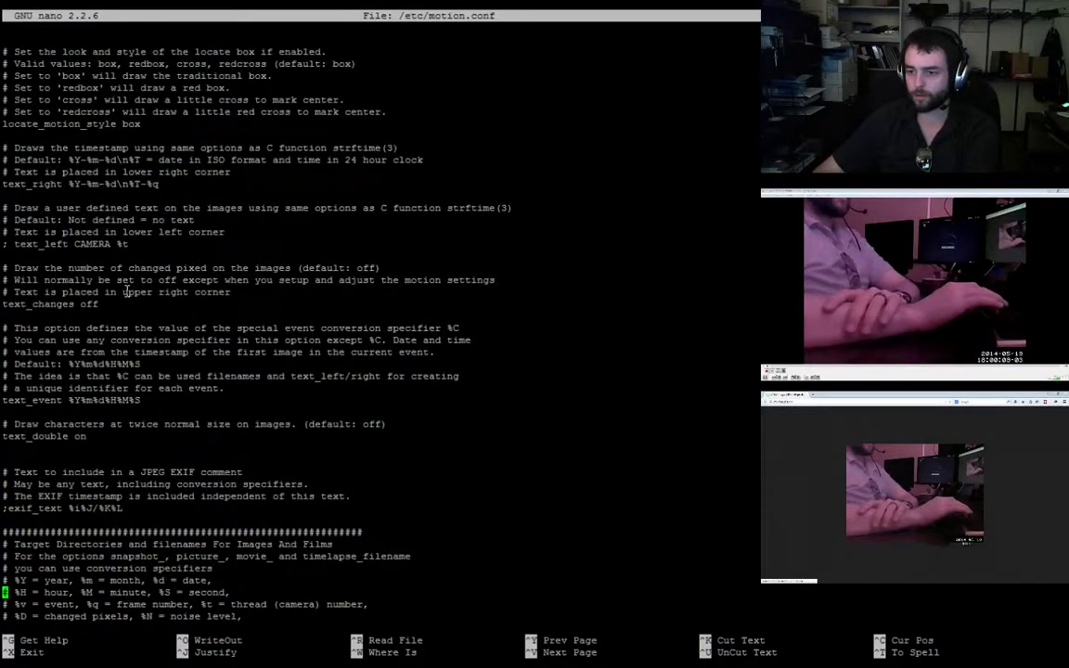
scroll(down, 3)
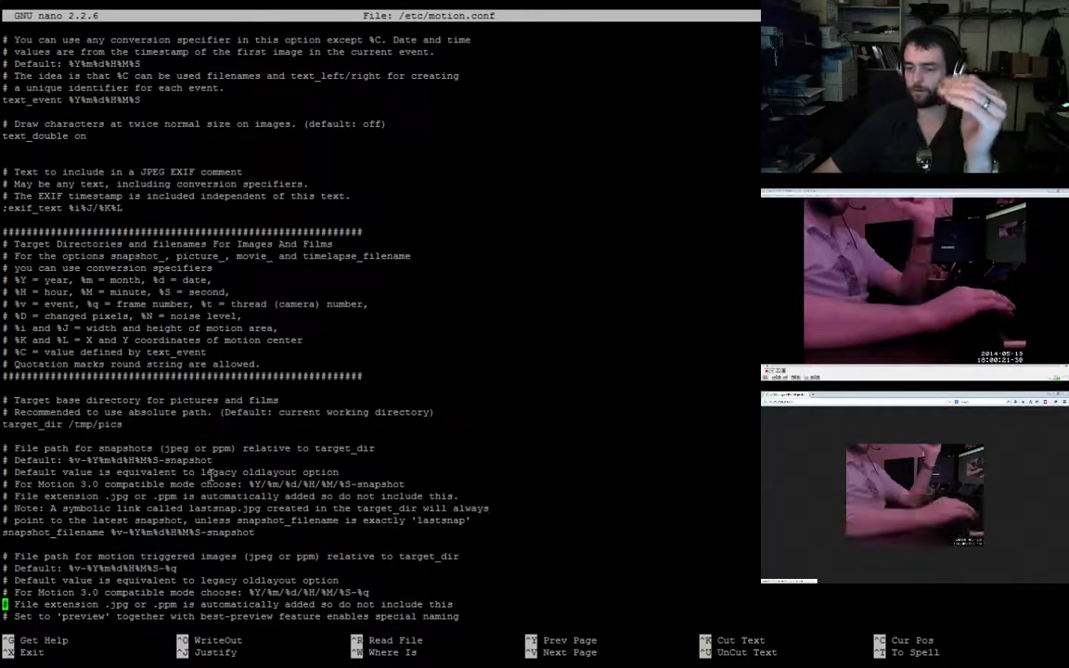
scroll(down, 3)
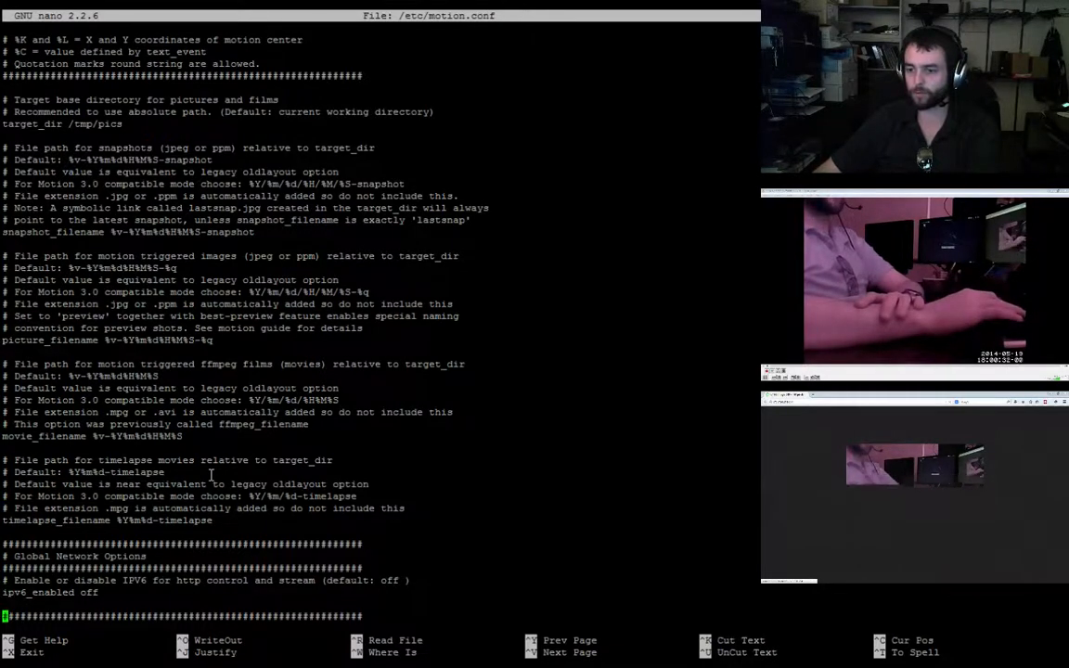
In the Live Stream Server section set stream_quality to 75, then move on to HTTP Based Control
scroll(down, 3)
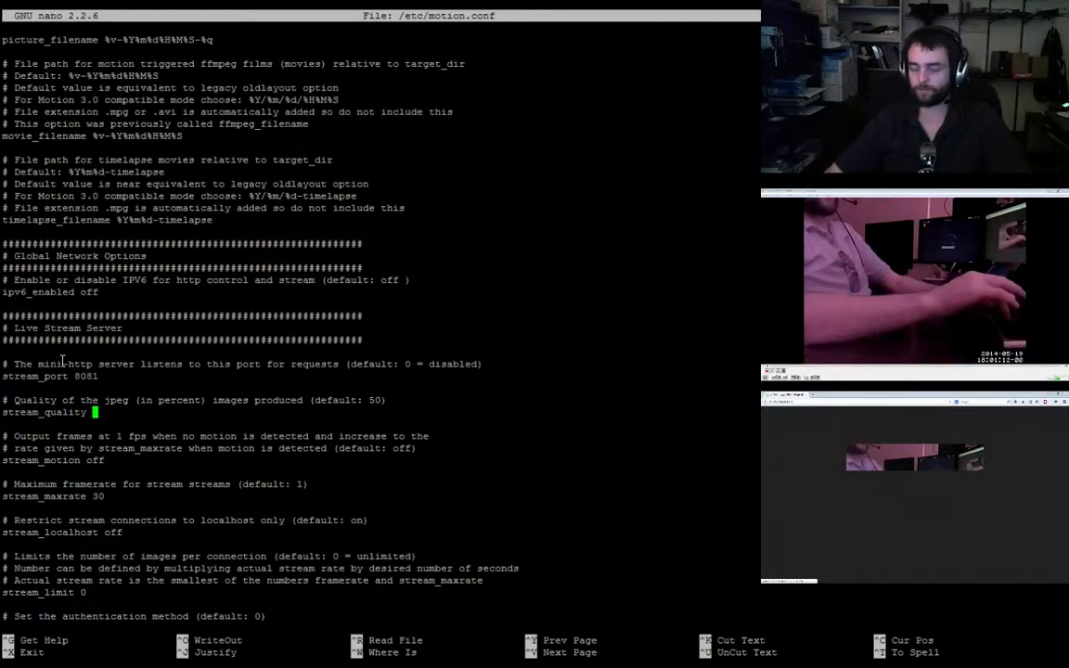
text(75)
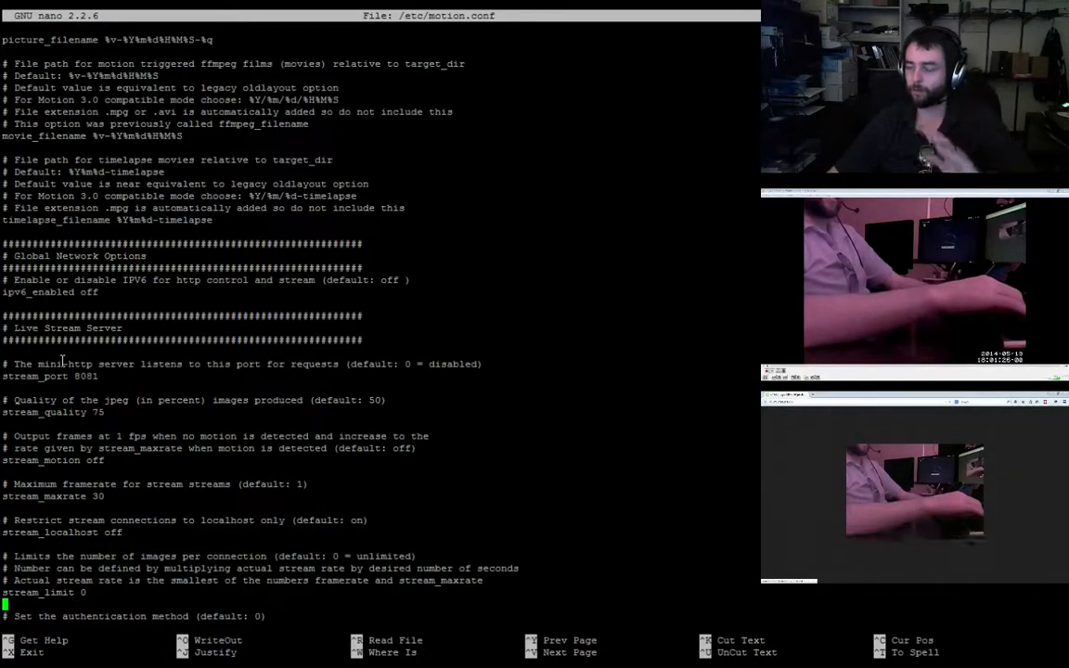
scroll(down, 3)
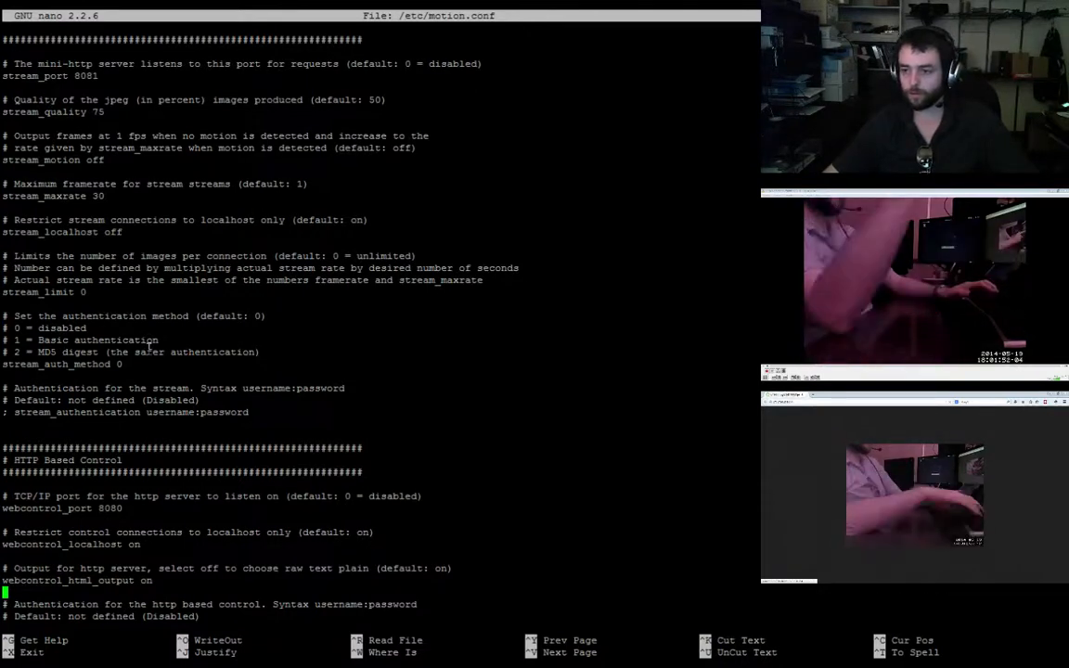
Exit nano, saving the edited /etc/motion.conf, back to the shell prompt
key(ctrl+x)
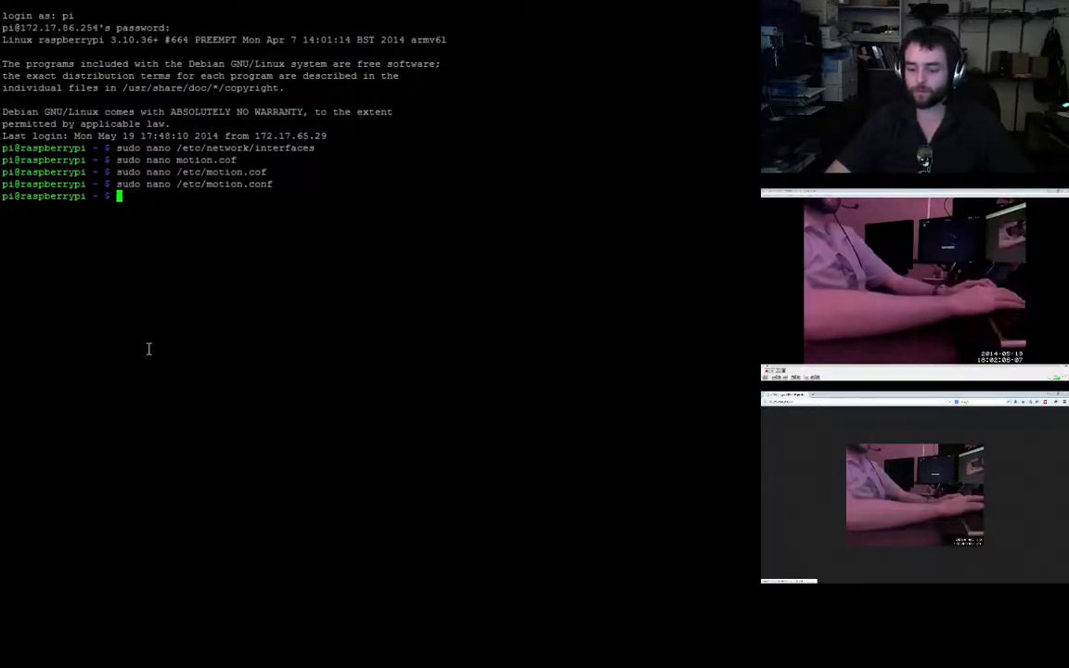
Run pidof motion to get its process ID and kill that process with sudo kill
text(pidof moti)
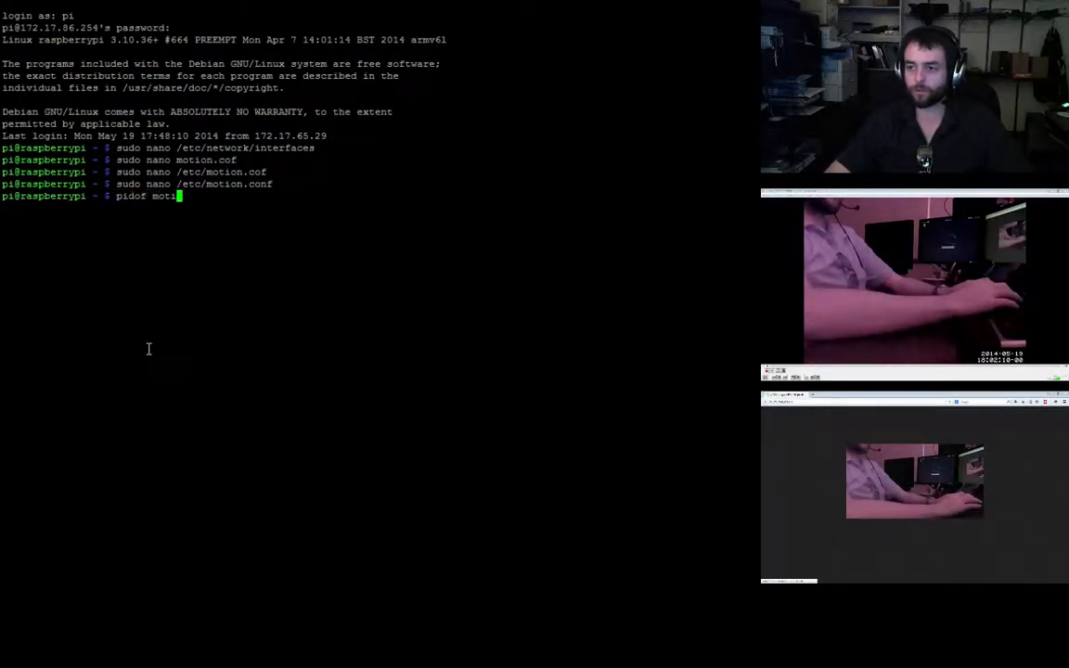
key(Return)
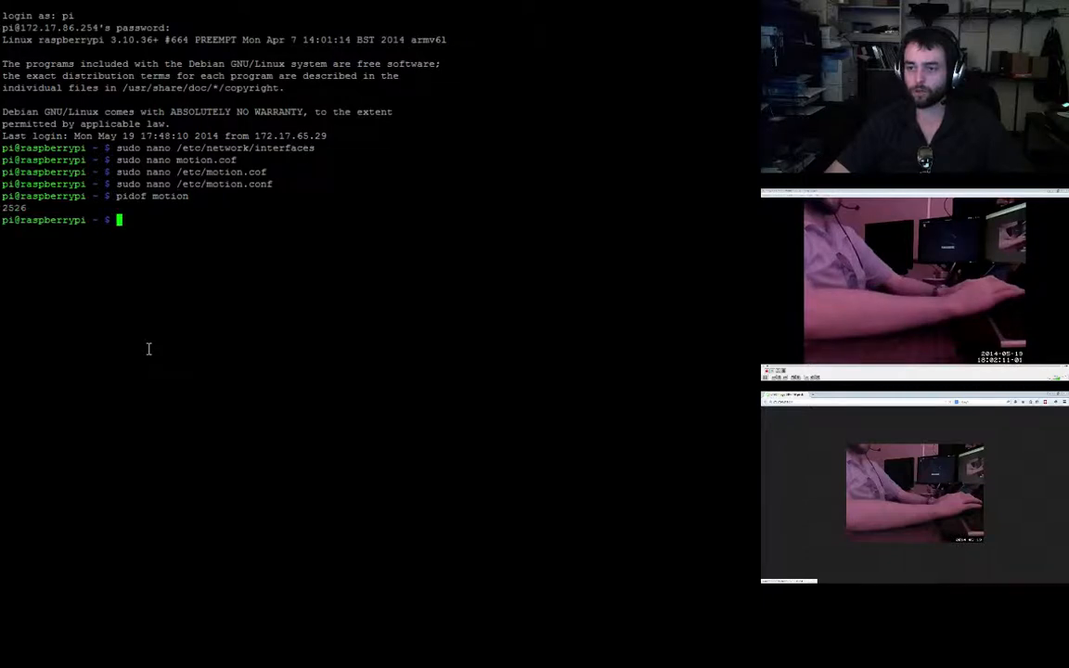
text(sudo kill 2526)
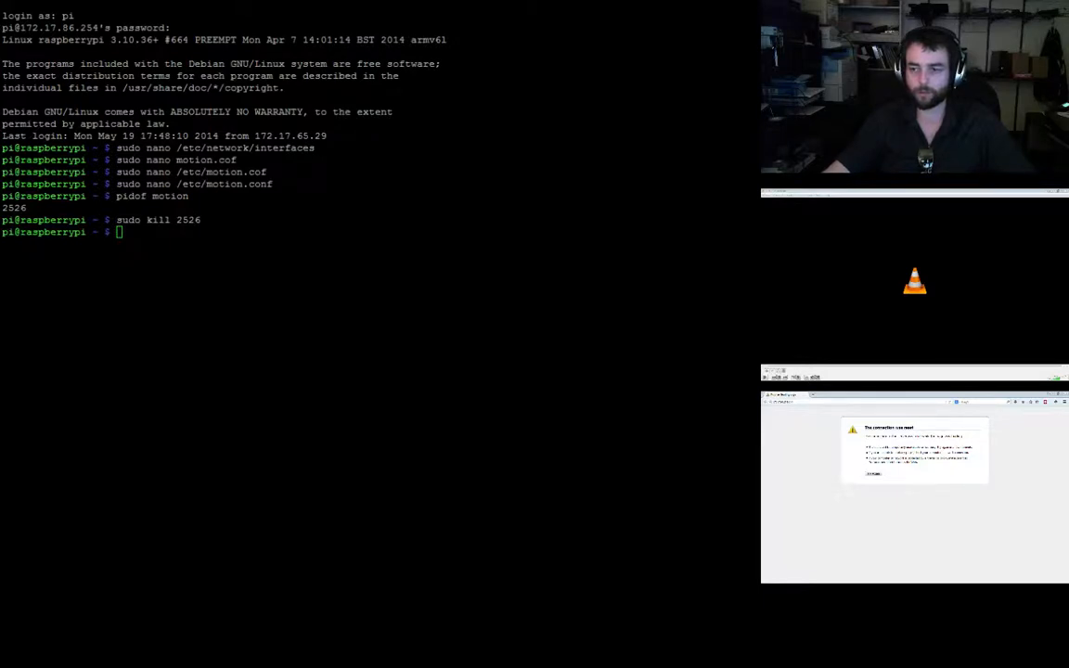
Run mkdir /tmp/stream (already exists) and cd into the stream folder
text(mkdir)
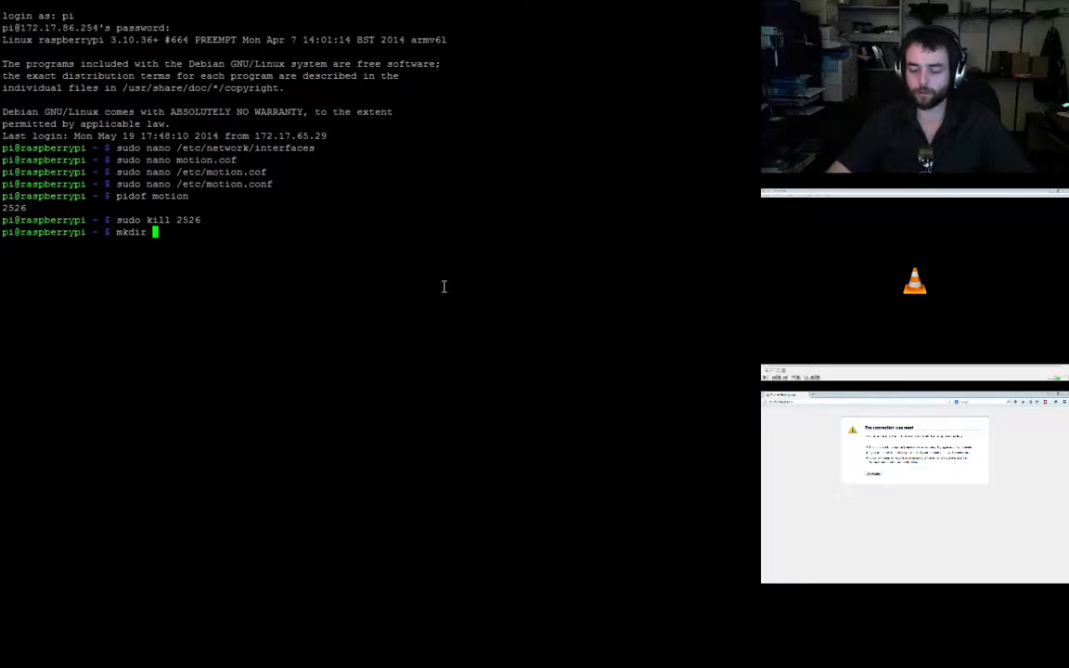
text(/tmp/)
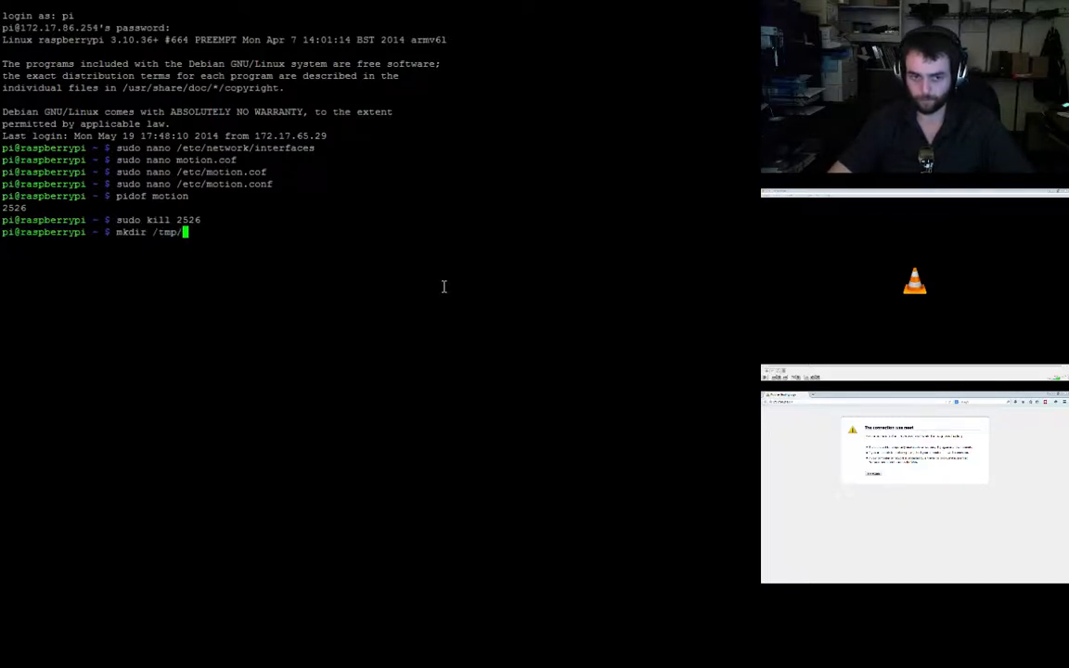
key(Return)
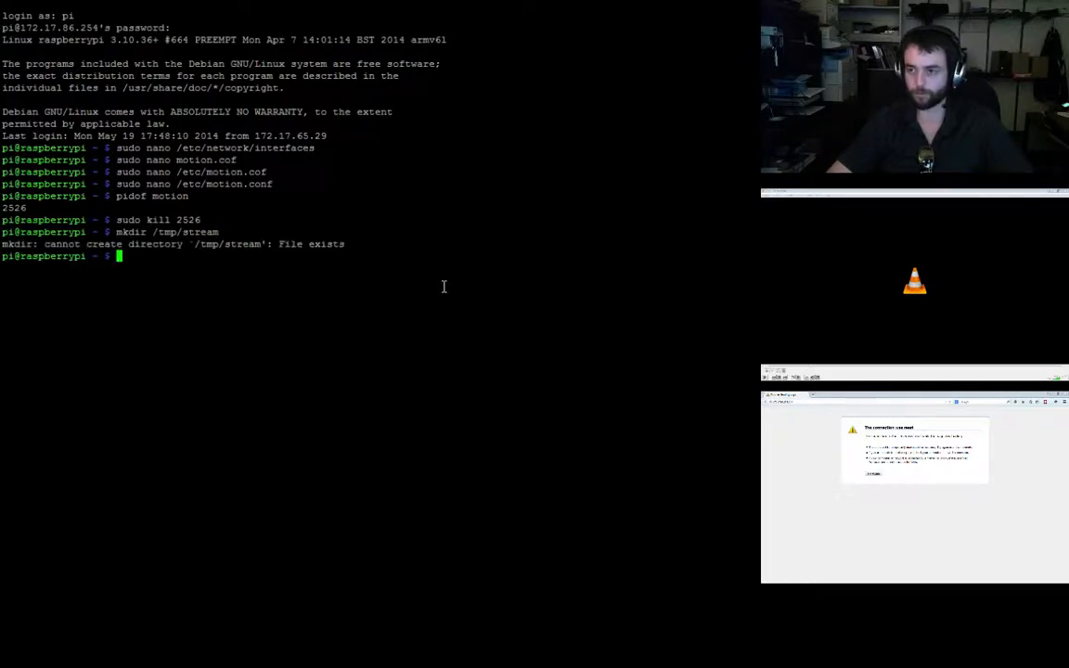
text(sudo)
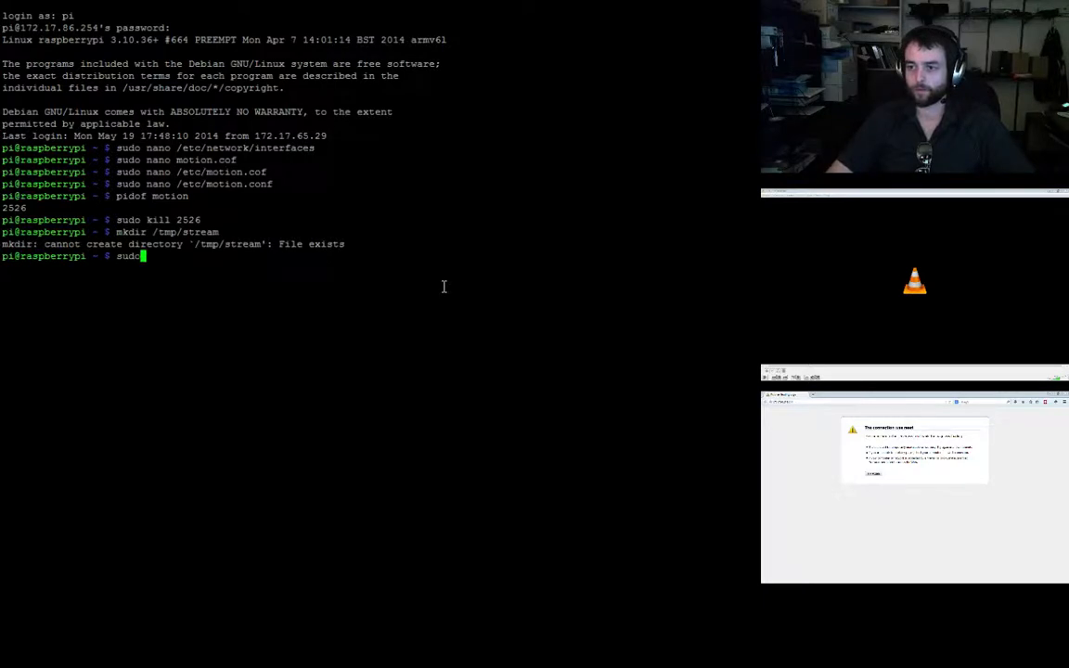
text(cd /tmp)
text(ls)
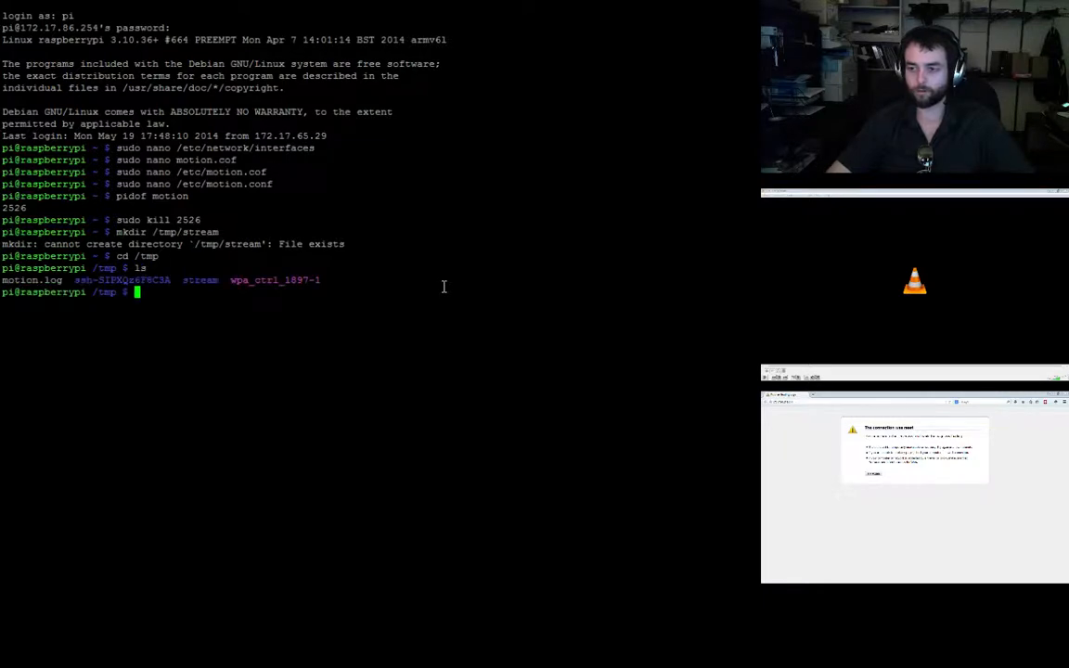
text(cd stream)
text(ls)
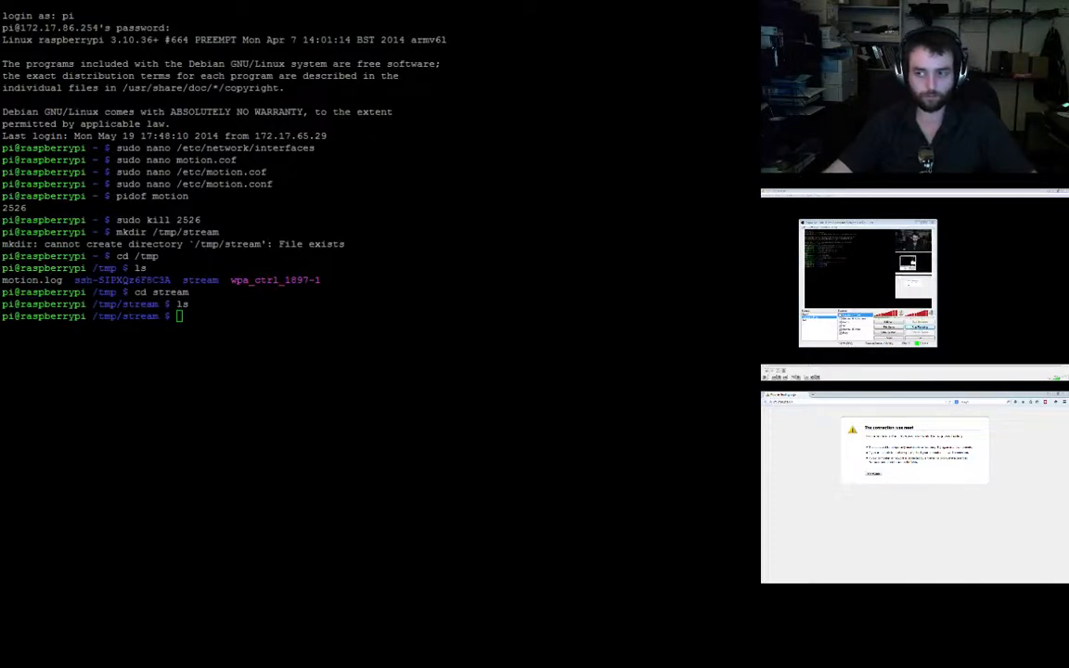
Type raspistill --nopreview -w 640 -h 480 -q 5 -o /tmp/stream/pic.jpg -tl 100 -t 9999999
text(raspistill --nopreview -w 640 -h 480 -q 5 -o /tmp/stream/pic.jpg -tl 100 -t 9999999 -th 0:0:0 &)
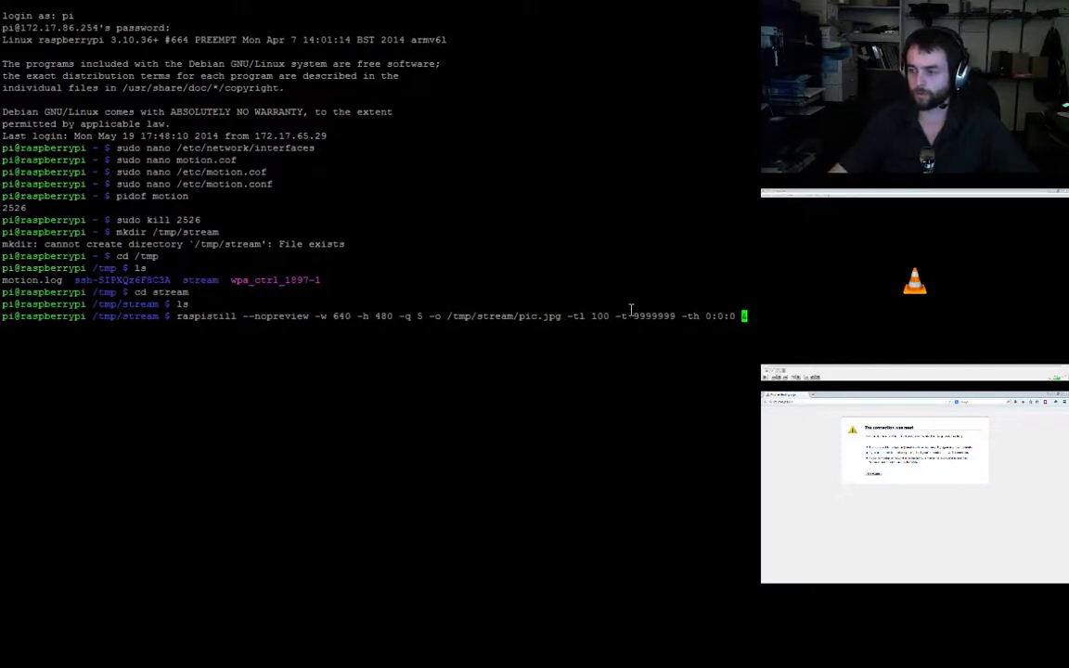
Finish the command with &, change -tl 100 to -tl 2, and run the raspistill capture in the background
text(&)
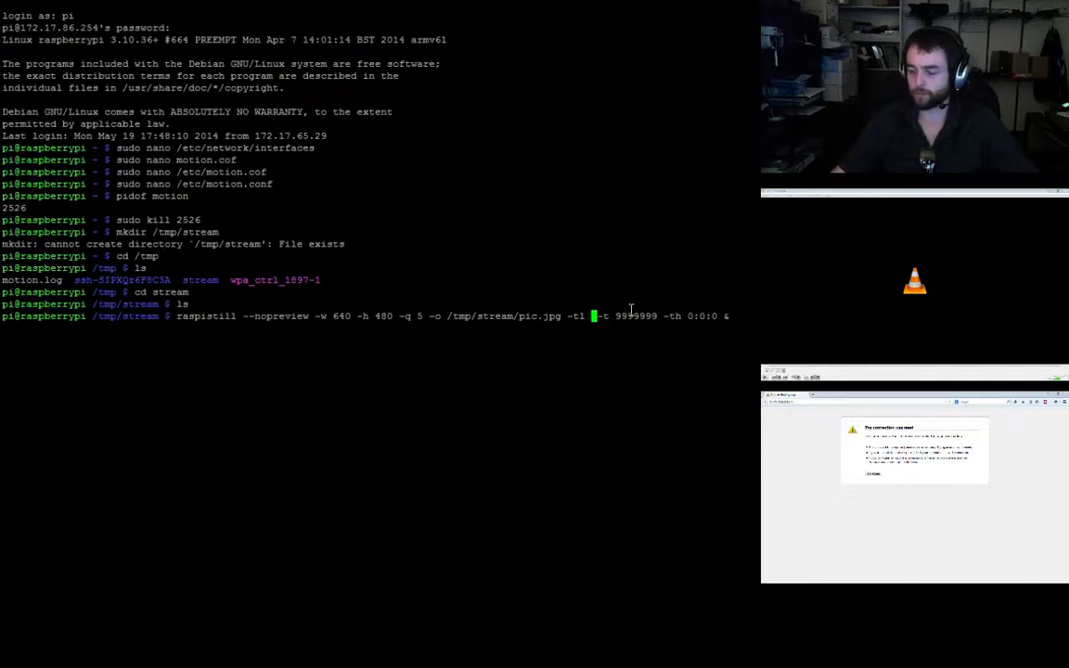
text(2)
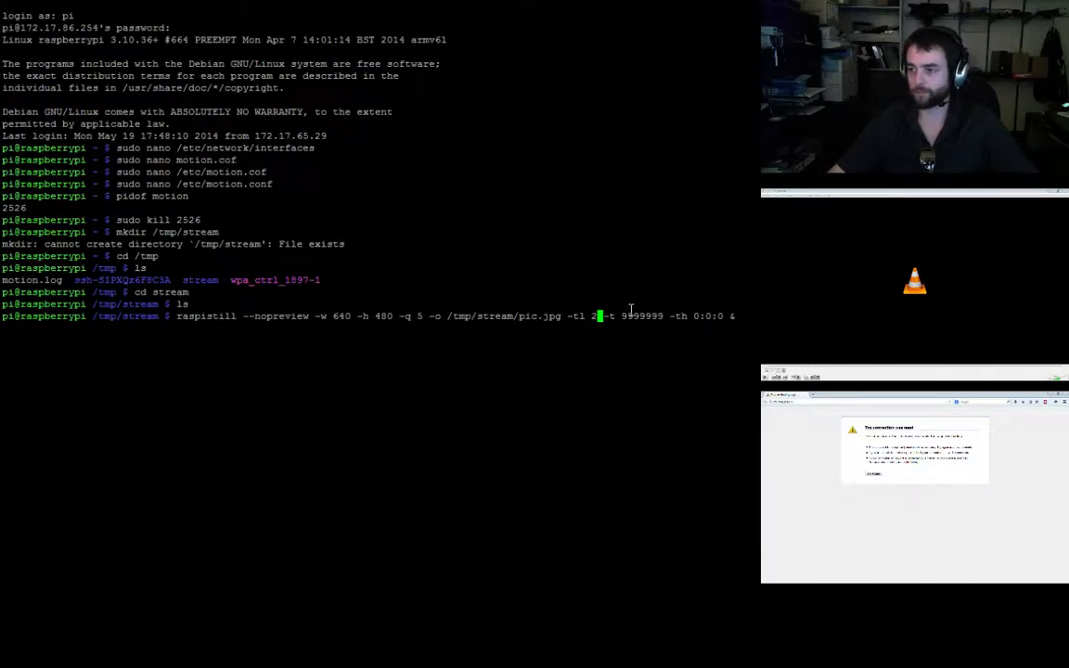
key(Return)
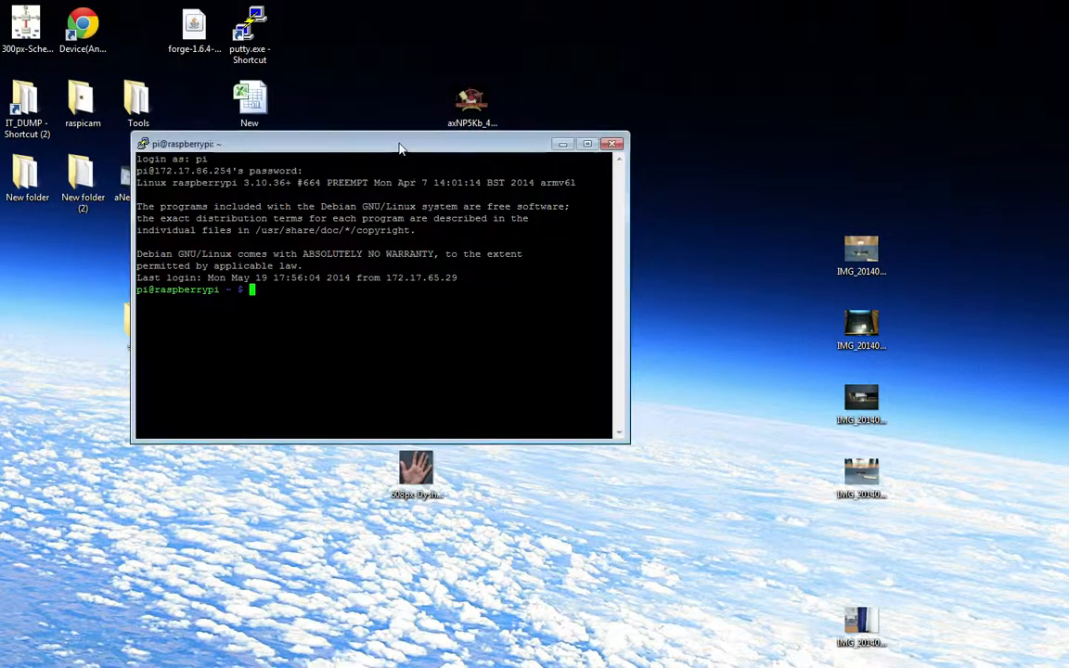
Focus the new PuTTY session to start mjpg_streamer serving the Pi on port 8080
click(586, 143)
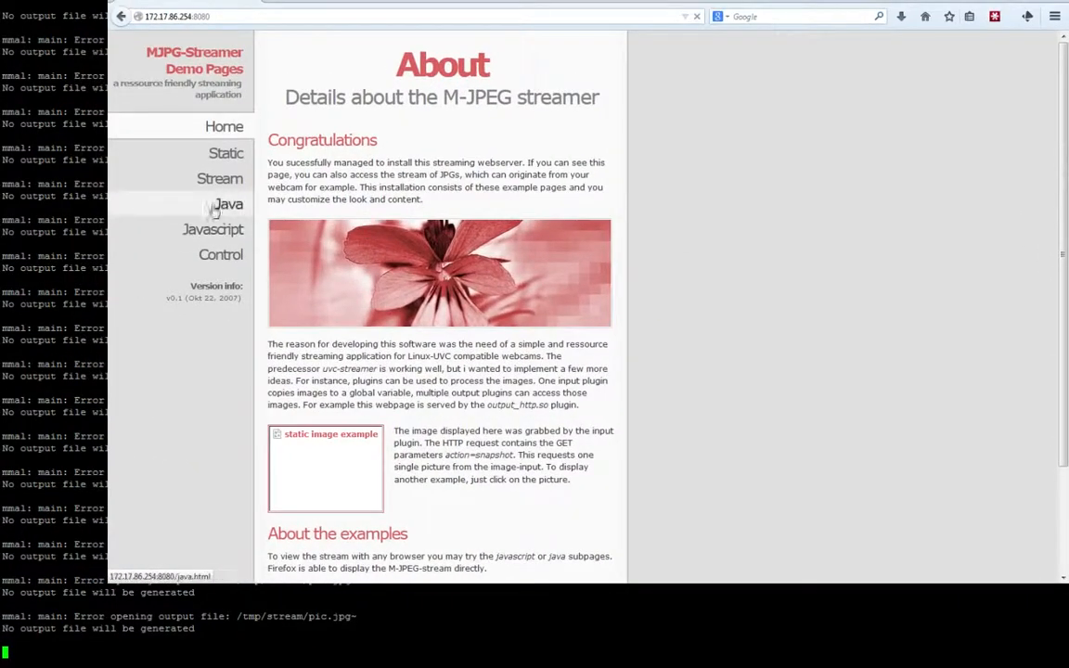
View the Stream, Java (with Java plugin activated) and Javascript pages, none showing camera images
click(219, 179)
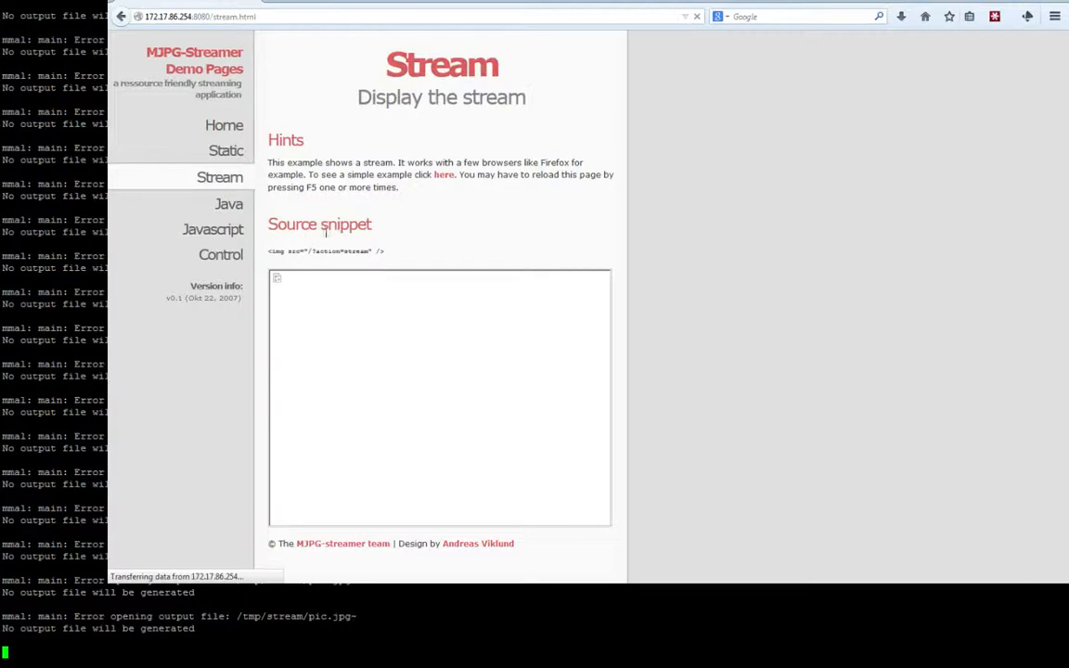
mouse_move(228, 204)
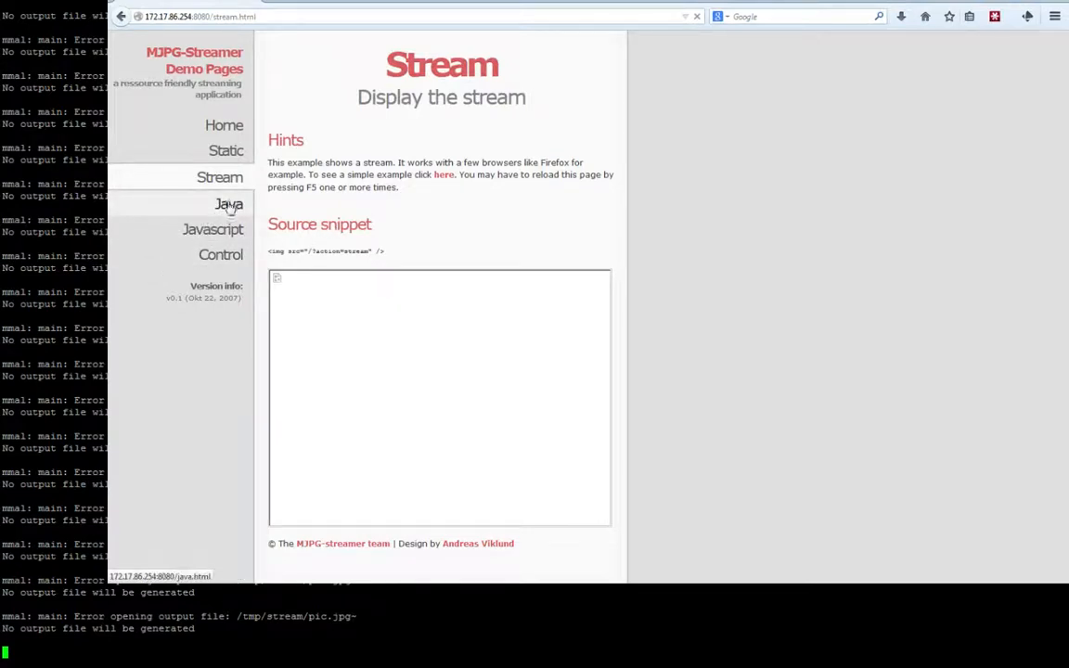
mouse_move(226, 150)
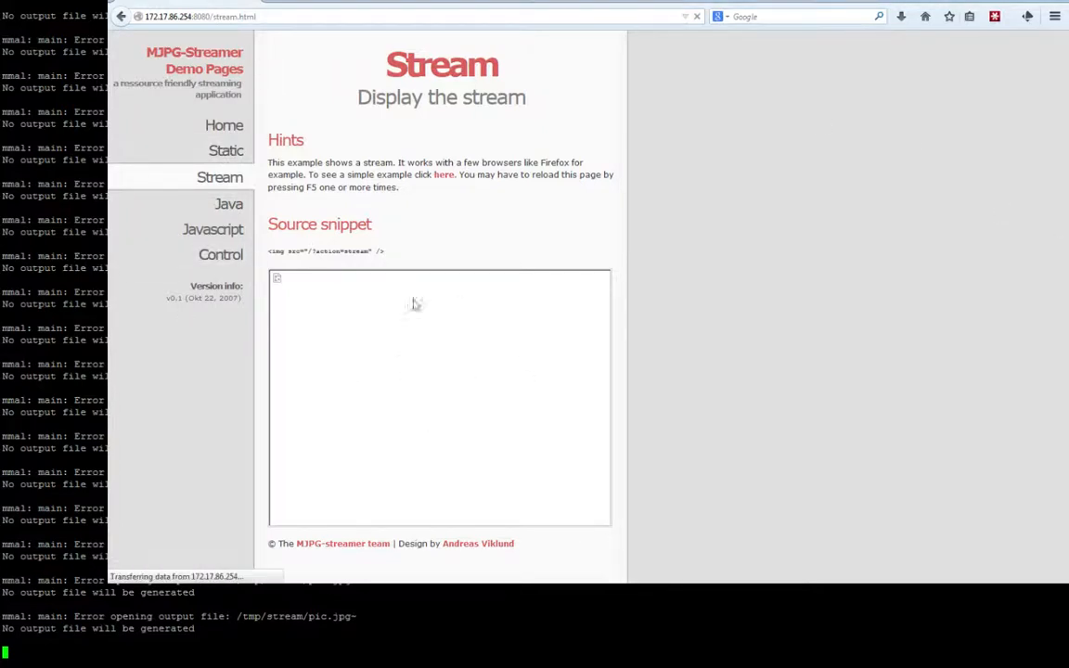
click(228, 203)
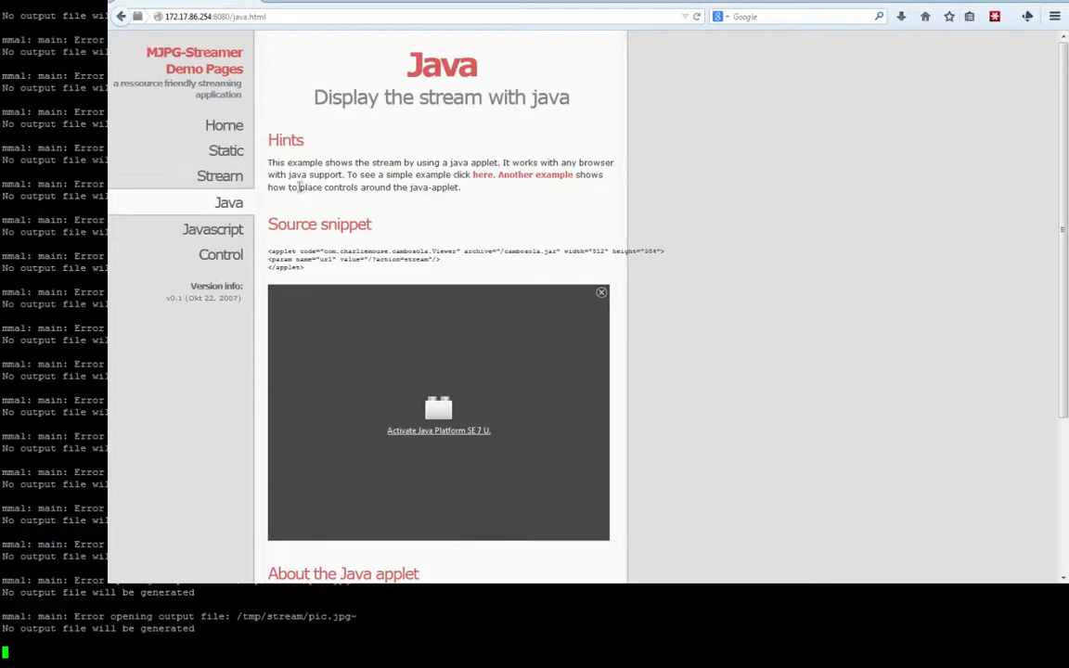
click(602, 294)
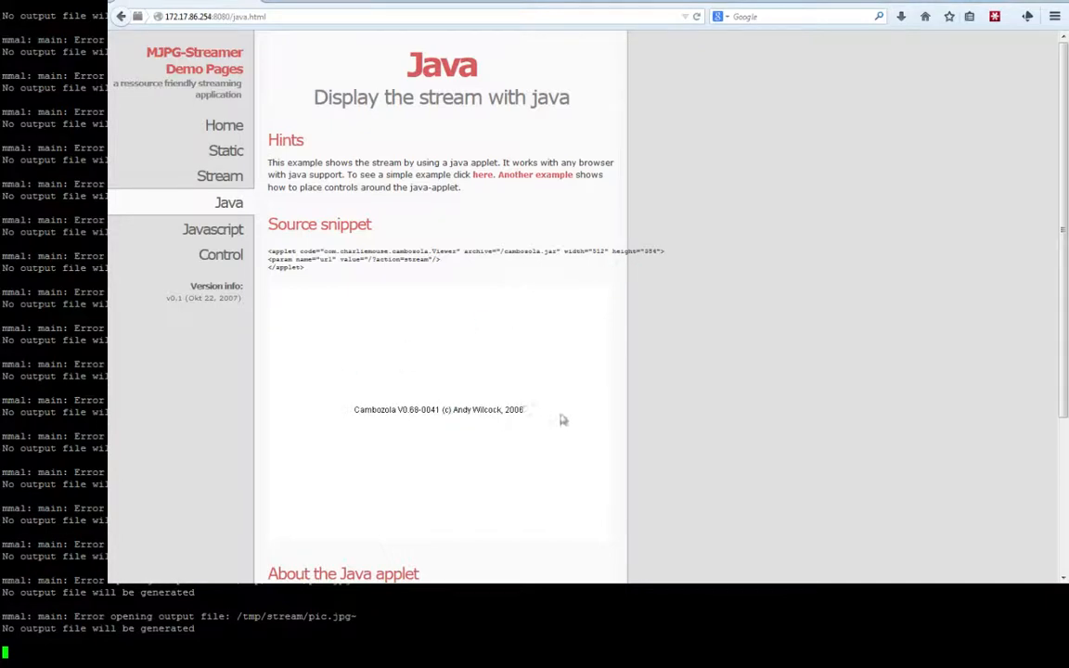
click(211, 231)
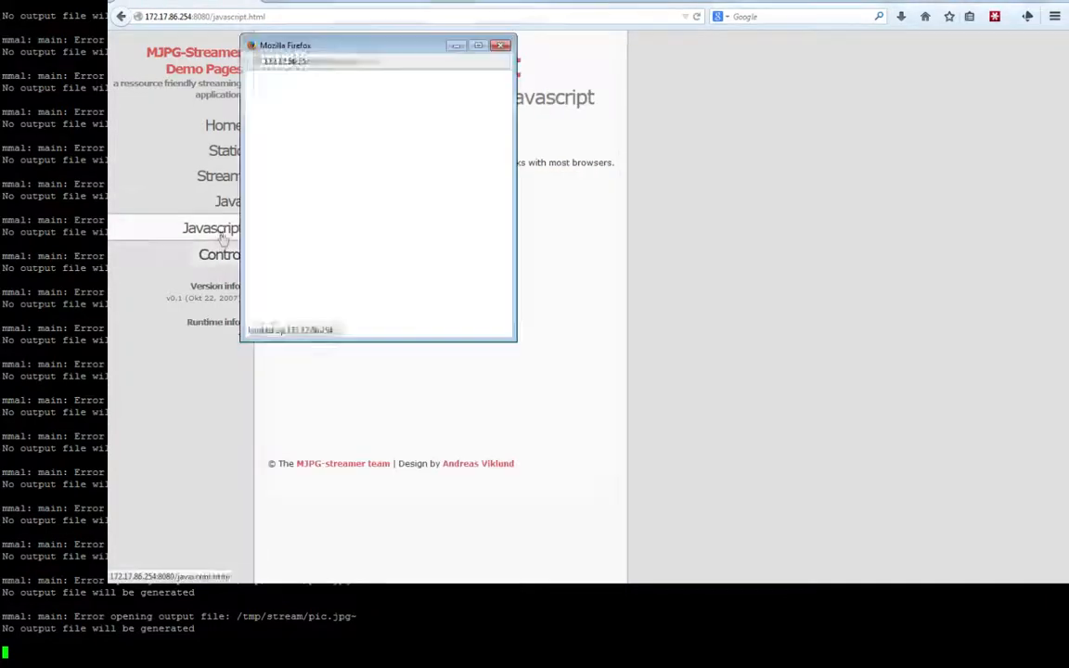
click(228, 202)
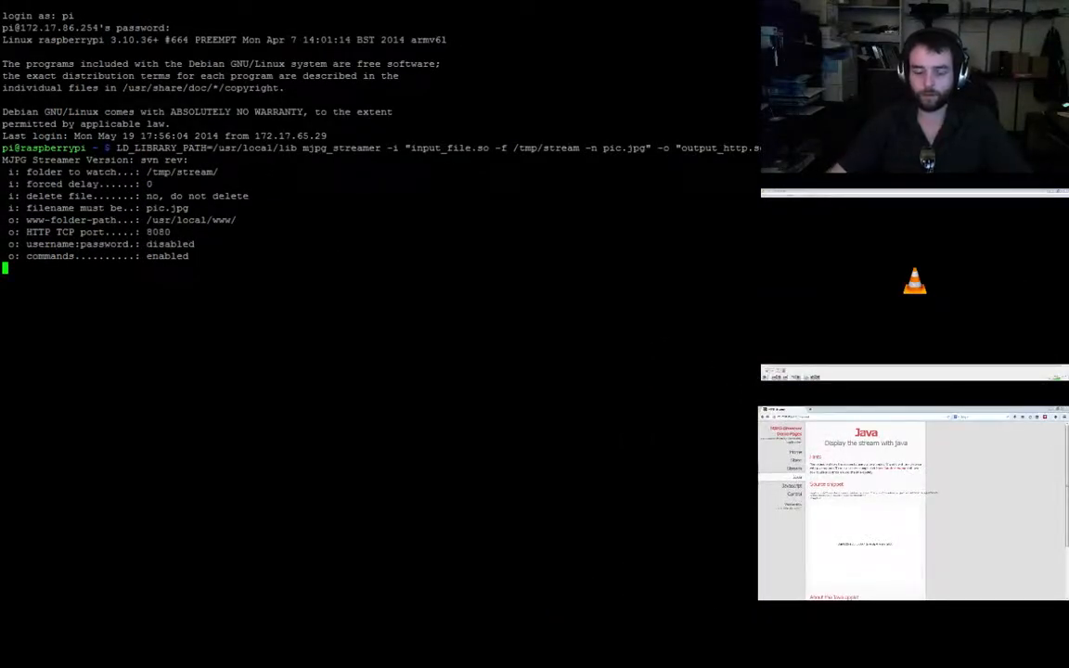
Stop mjpg_streamer with Ctrl+C, find raspistill with pidof and kill process 301, then relaunch both
key(ctrl+c)
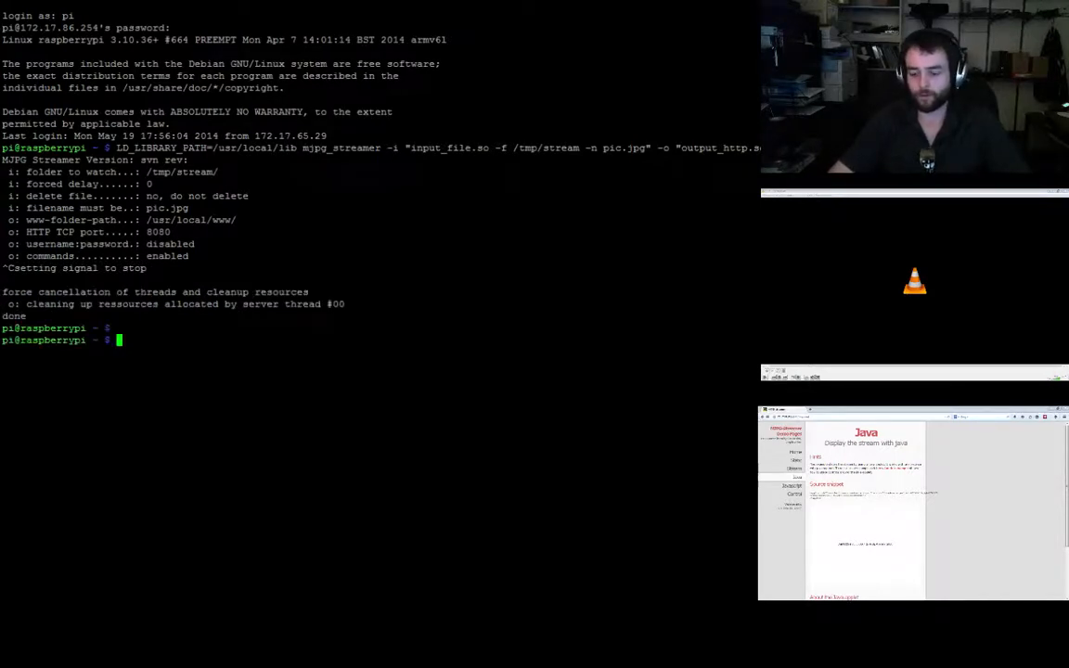
text(pidof raspistill)
text(sudo)
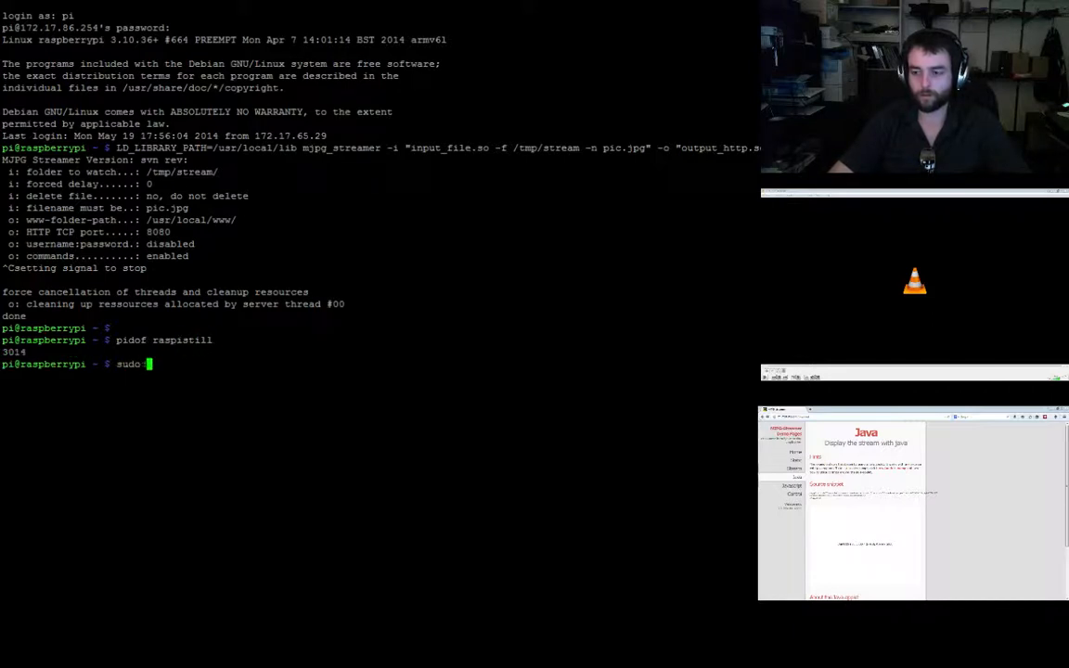
text(kill 301)
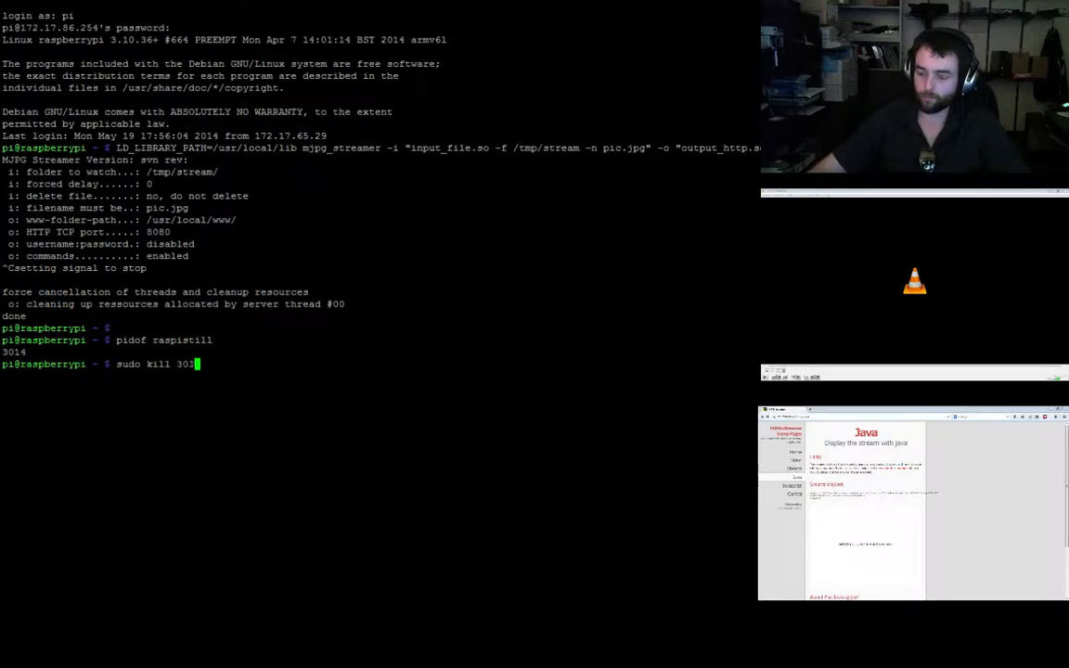
key(Return)
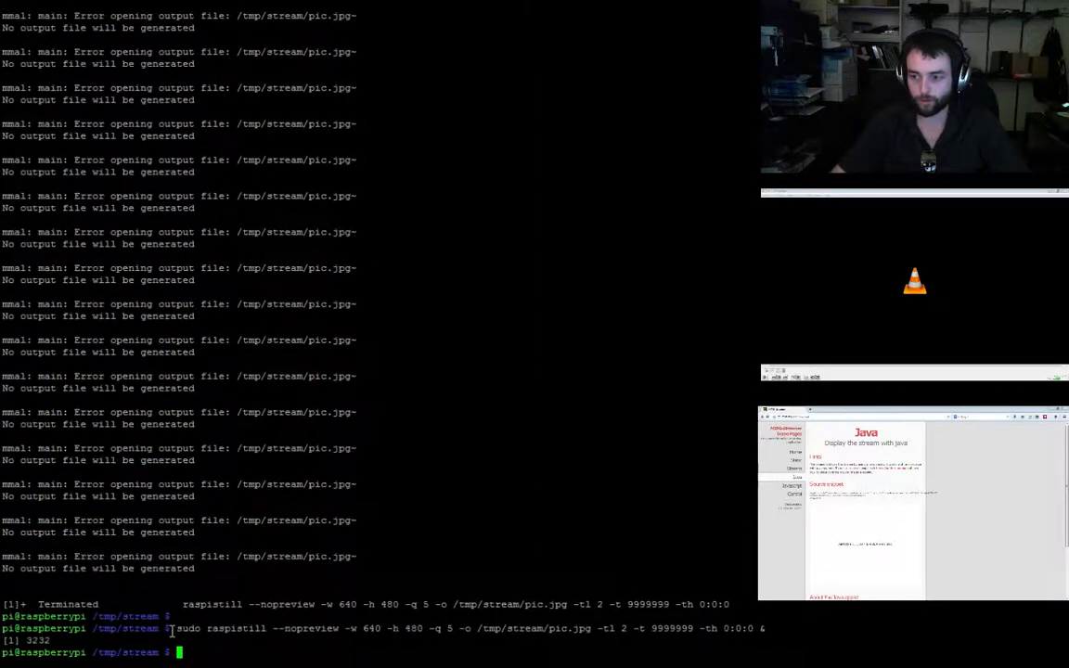
key(Return)
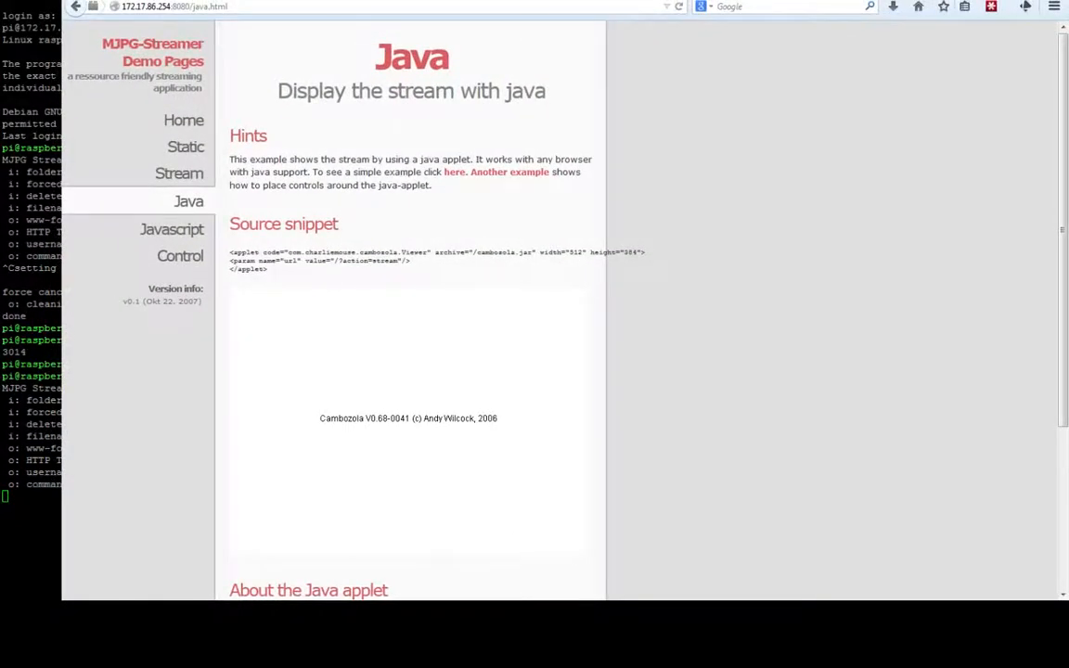
Show the Stream page, which now displays live camera video from the Pi
click(179, 174)
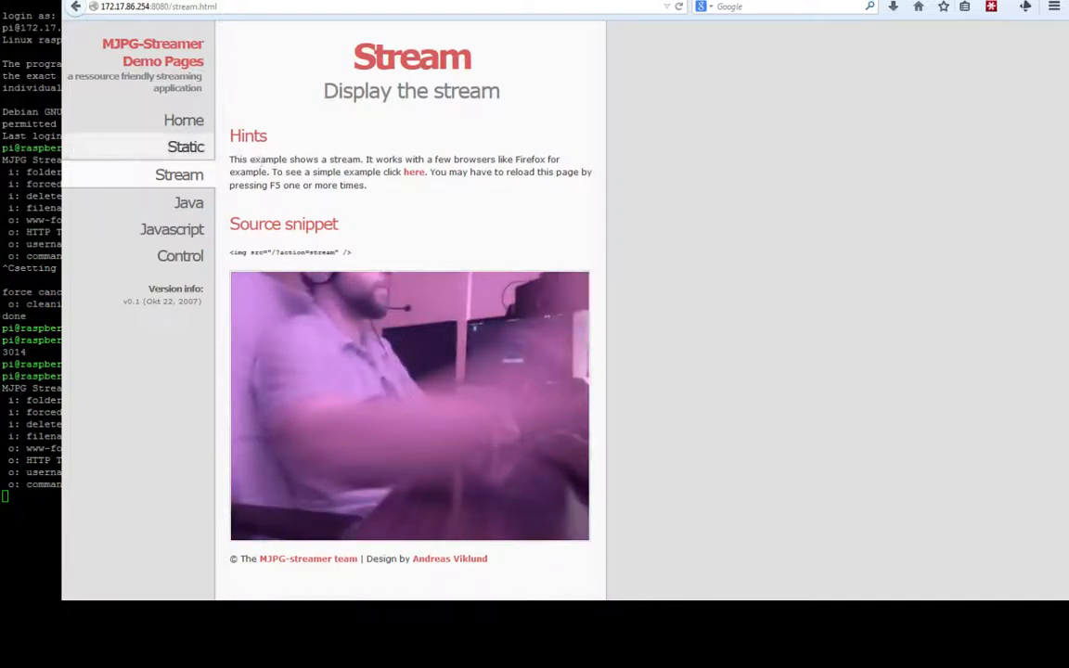
mouse_move(189, 202)
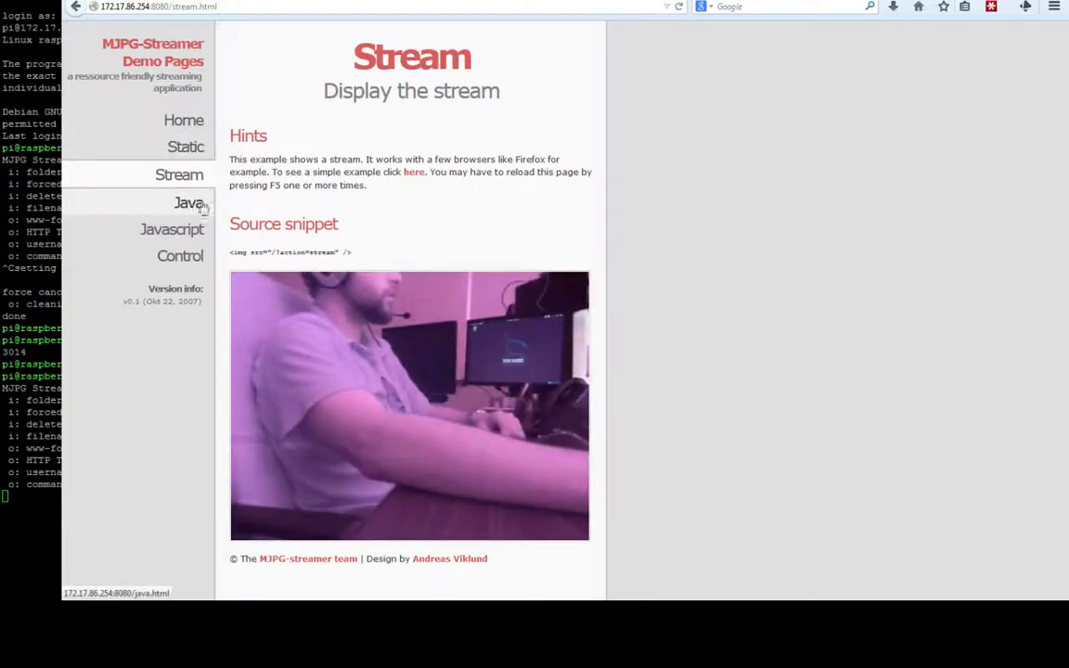
Show the Javascript viewer page, now also displaying the live camera feed
click(171, 227)
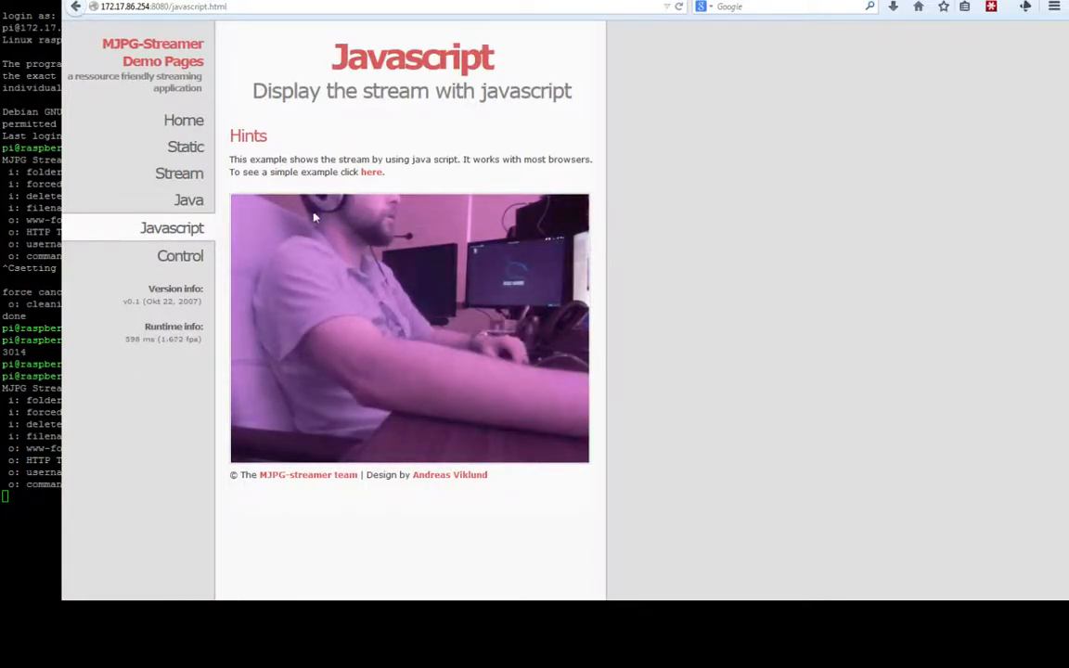
mouse_move(115, 527)
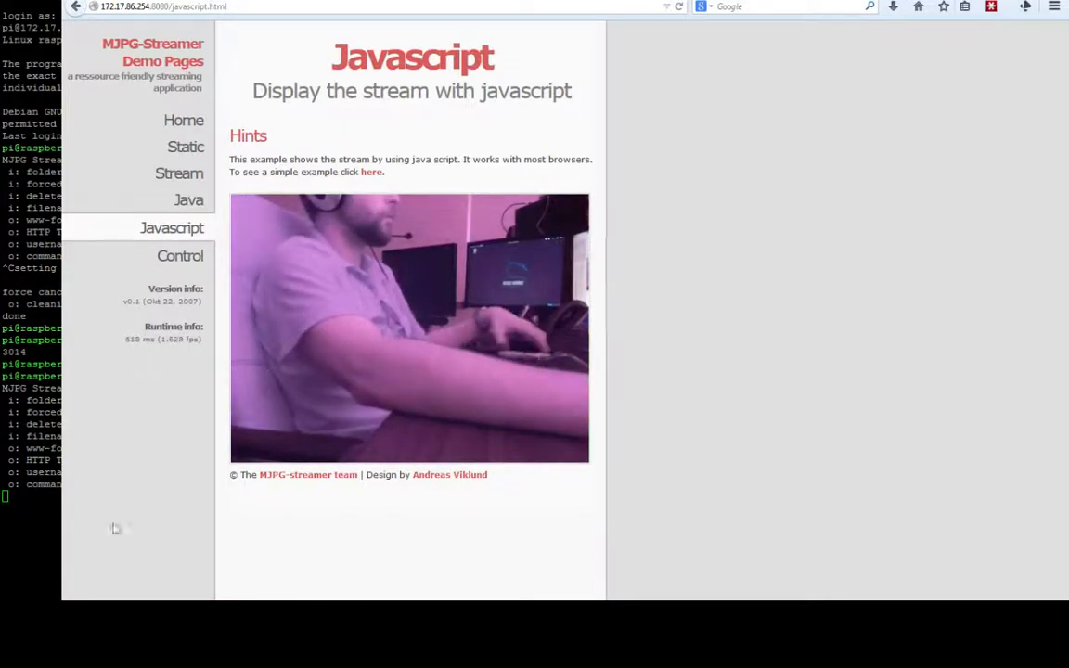